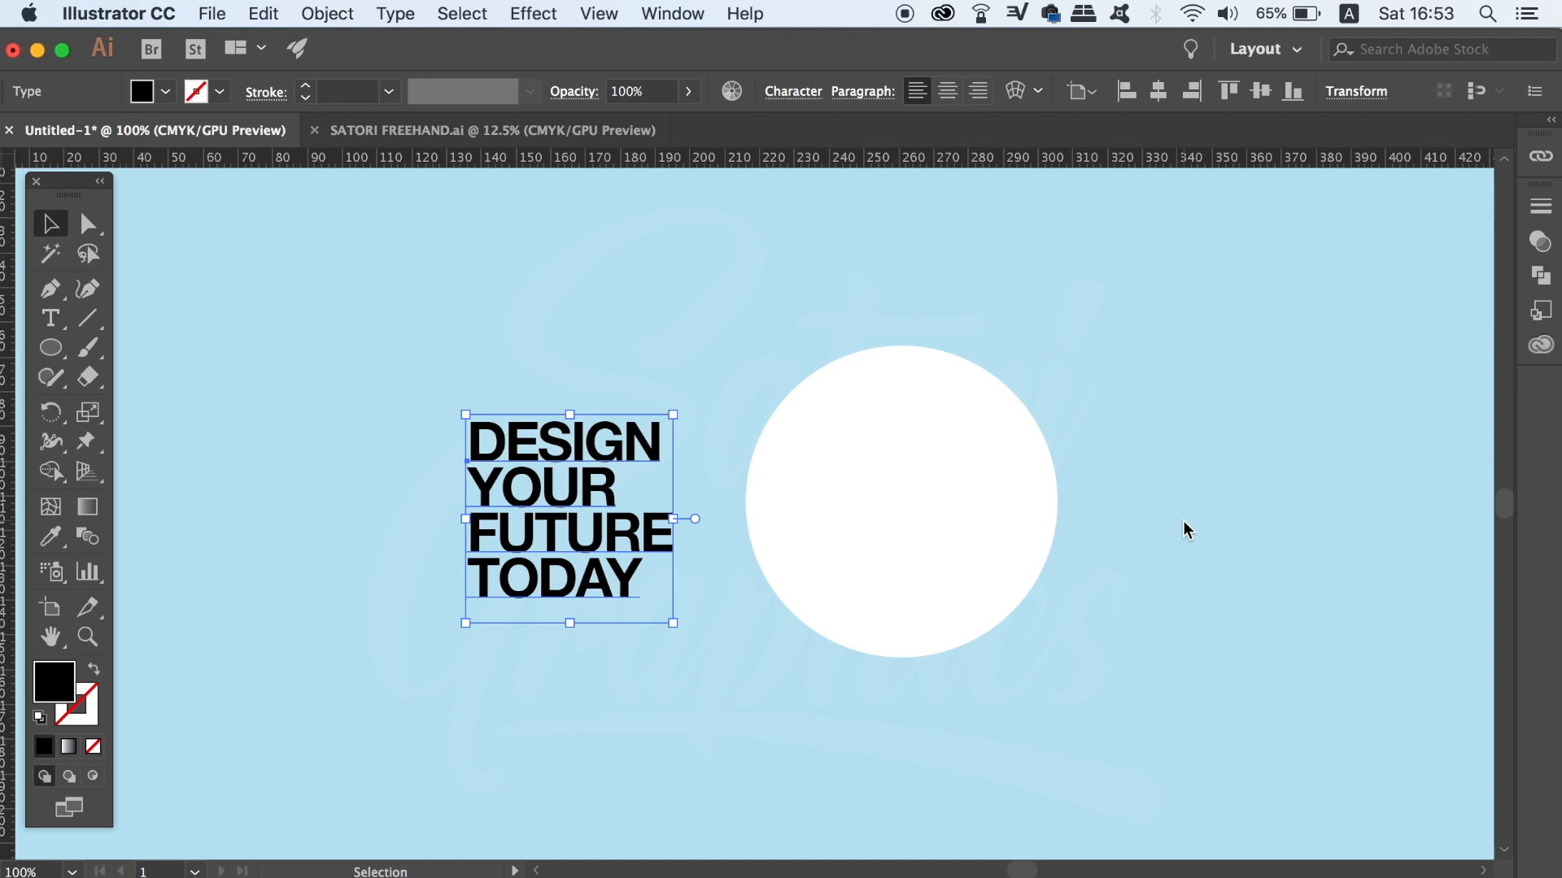
mouse_move(1194, 527)
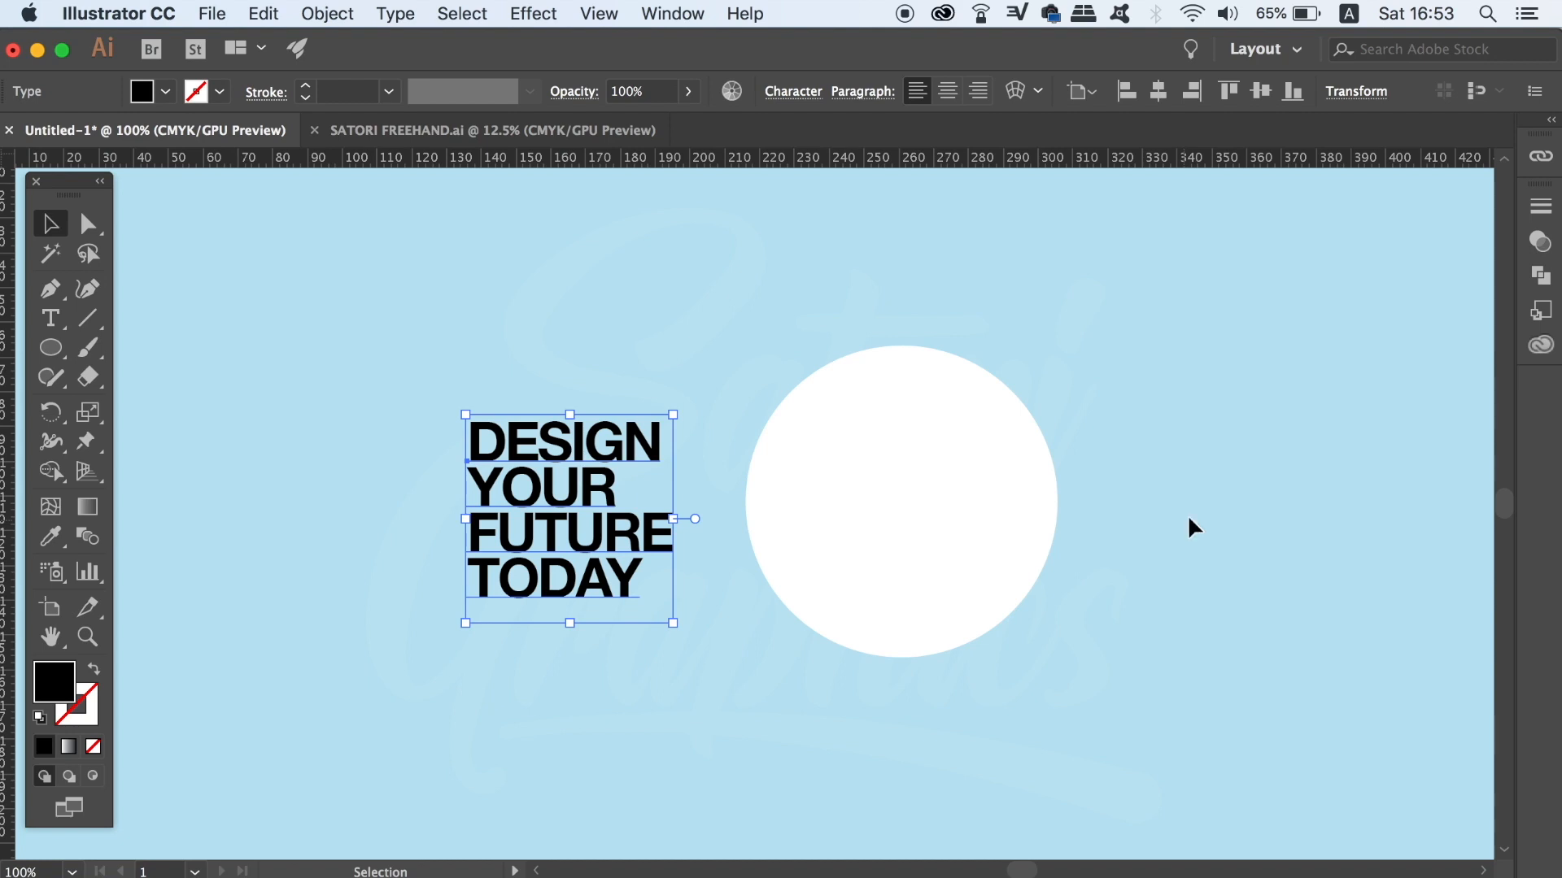
mouse_move(1221, 507)
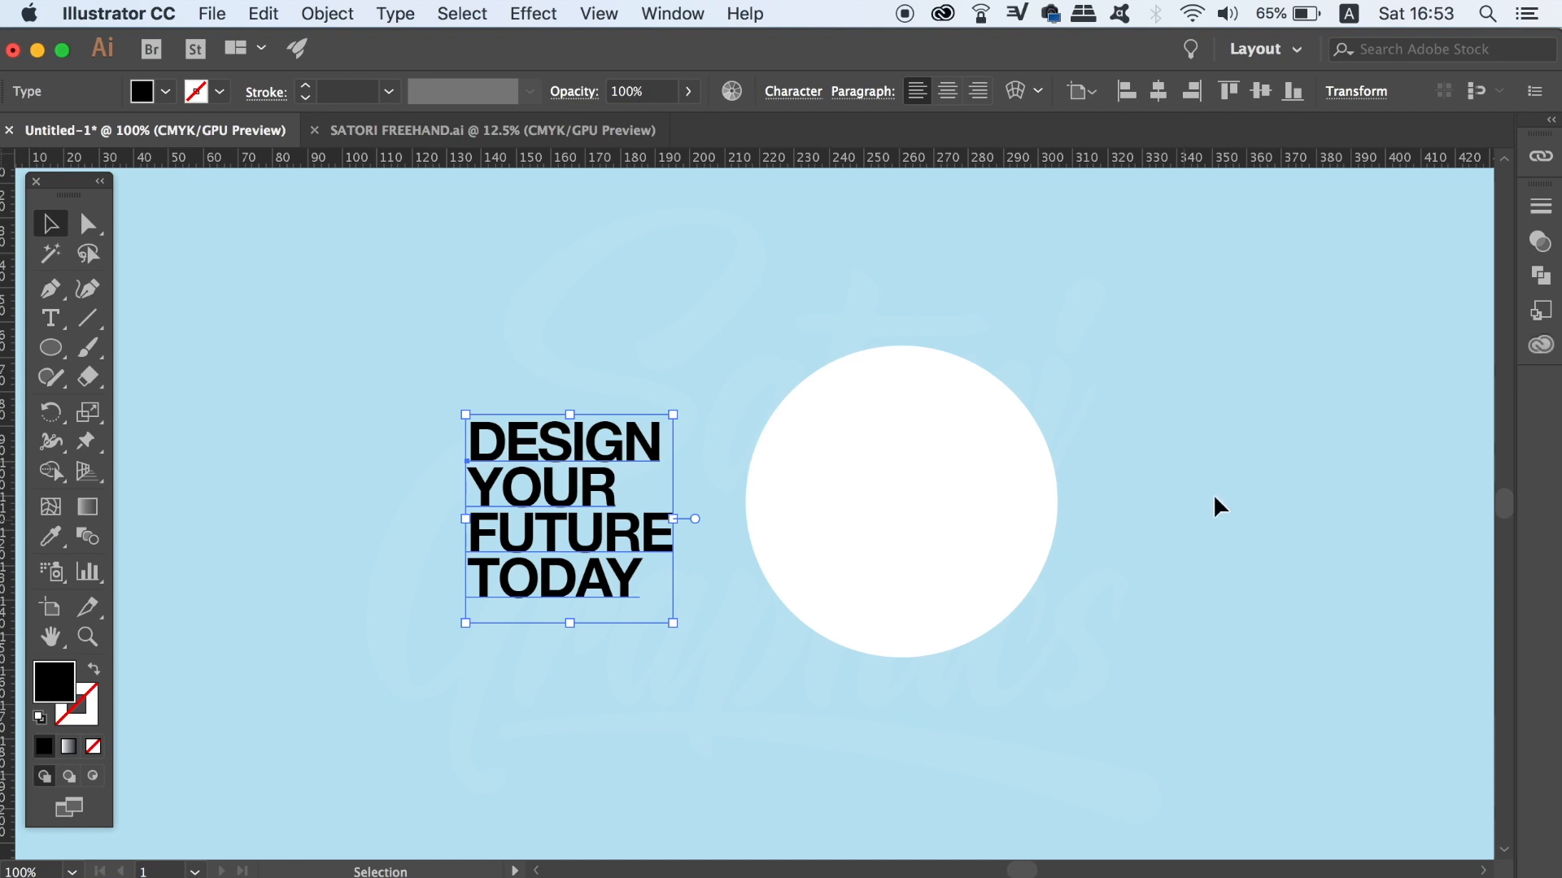
mouse_move(1539, 620)
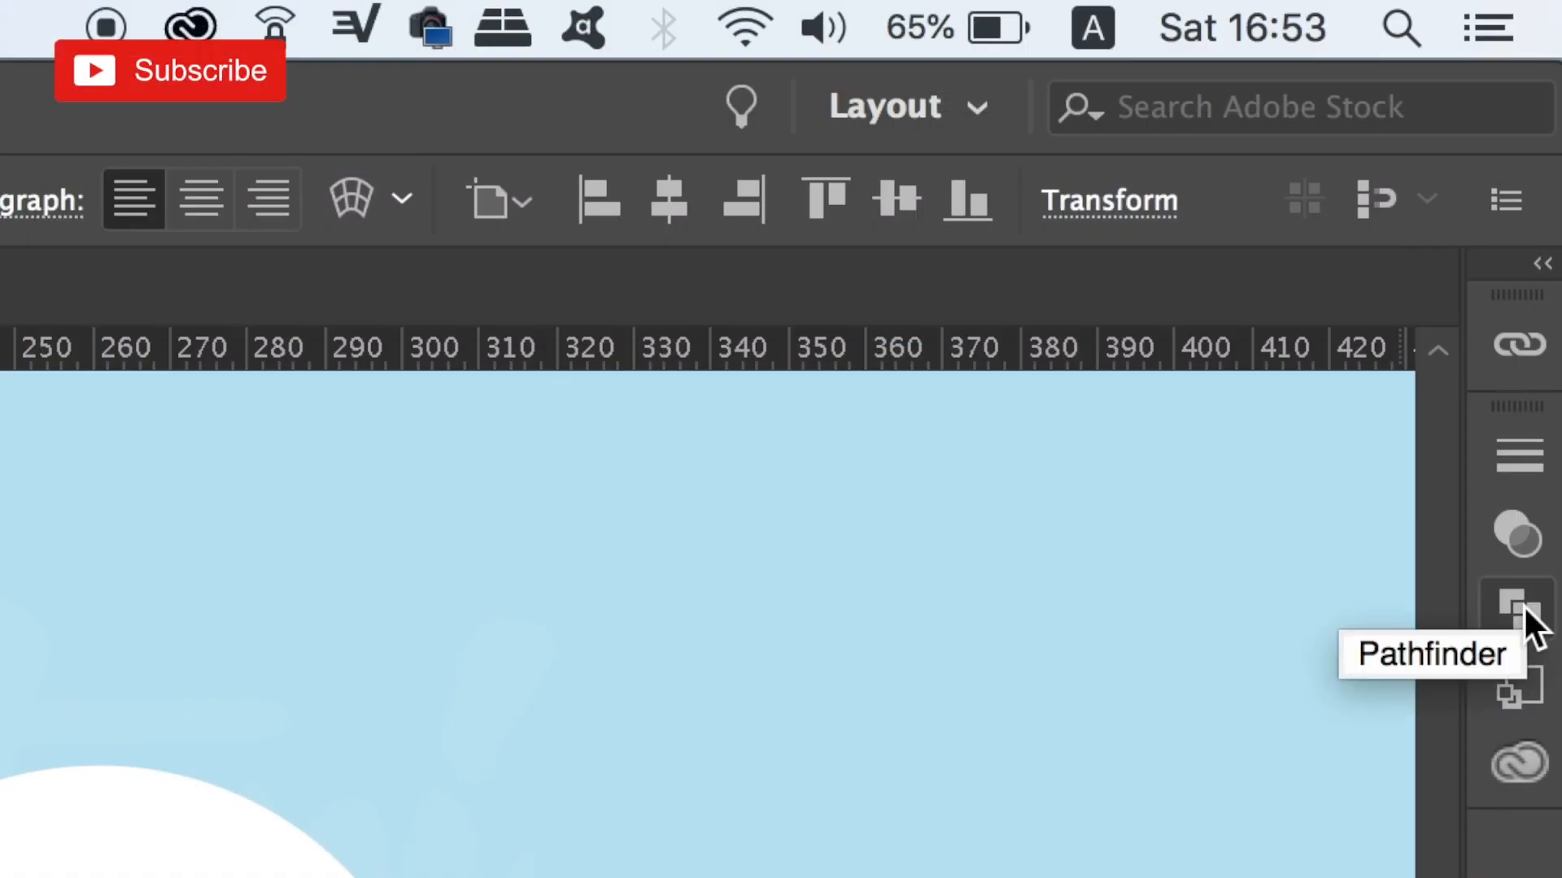
Open the Pathfinder panel beside the 'DESIGN YOUR FUTURE TODAY' text and circle
click(1514, 613)
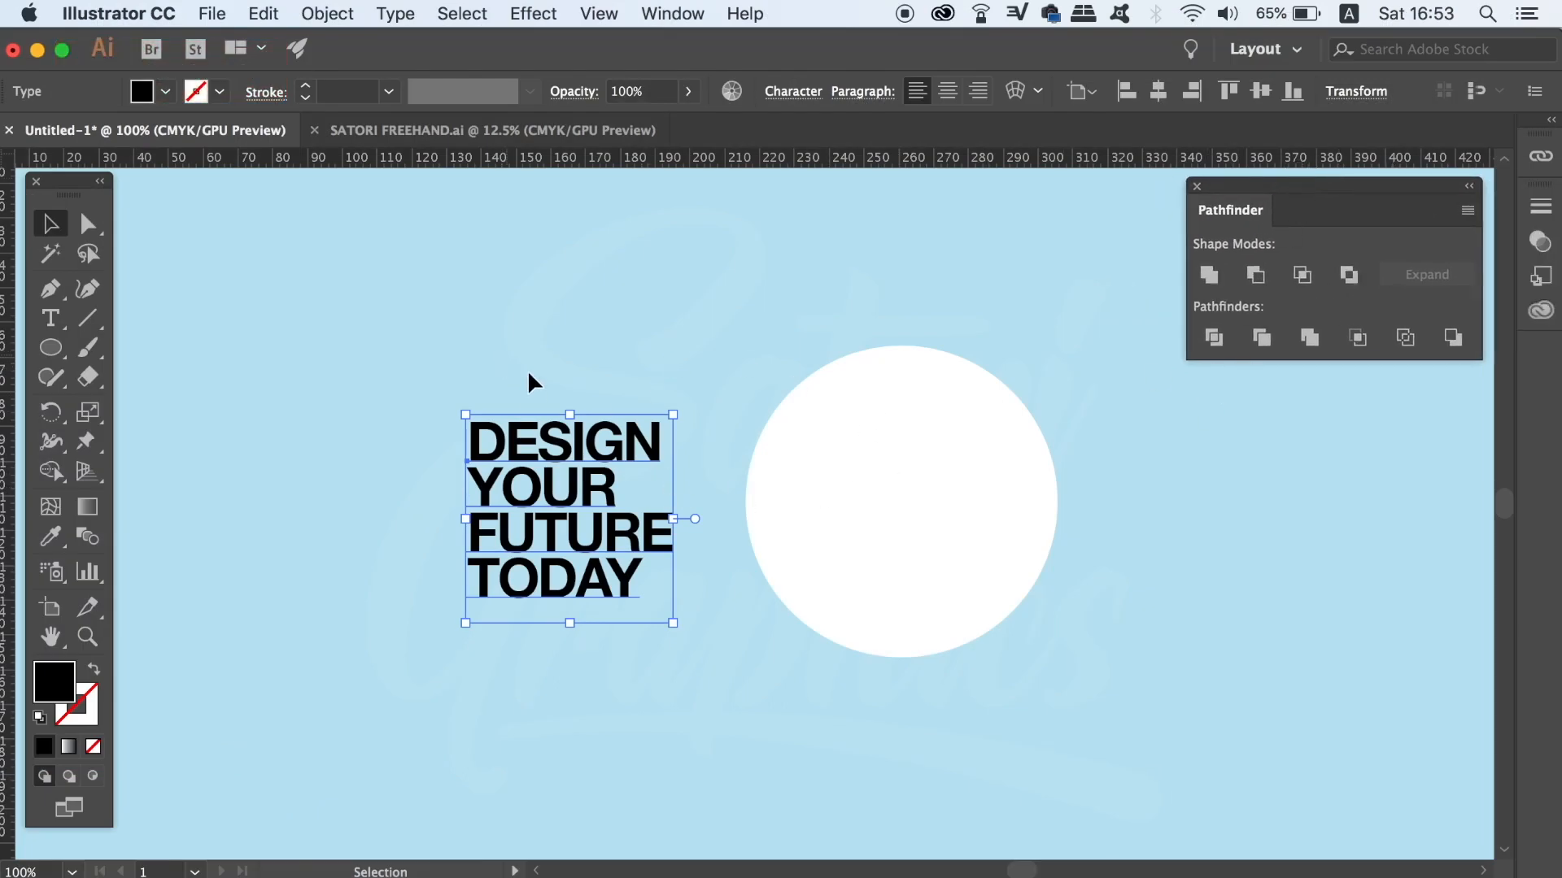
Centre the stacked text on the white circle and select both objects
drag(567, 518, 906, 510)
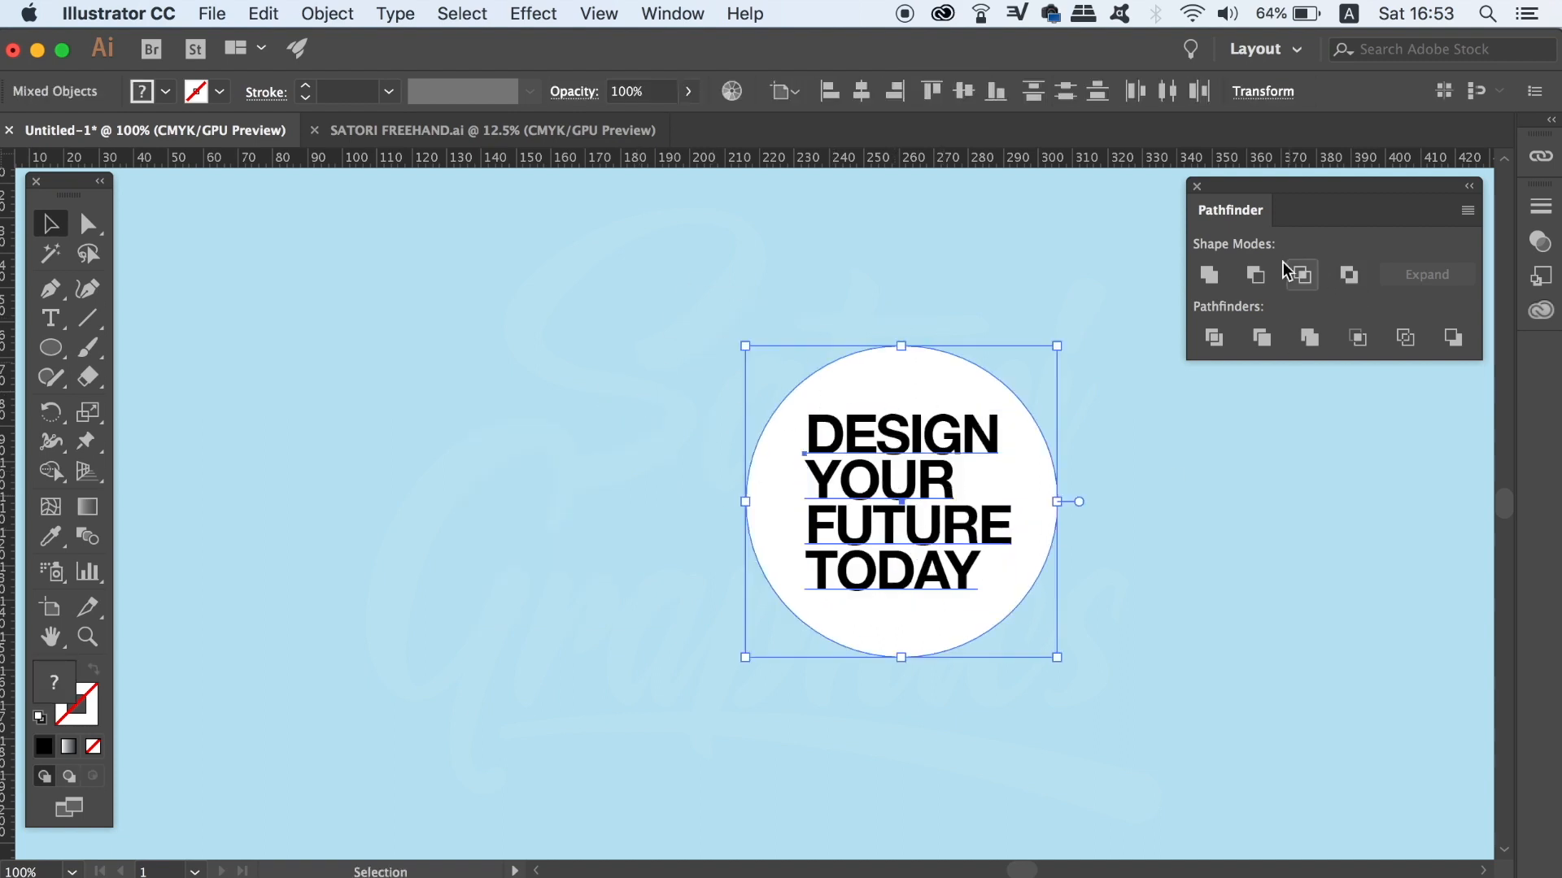
mouse_move(1255, 275)
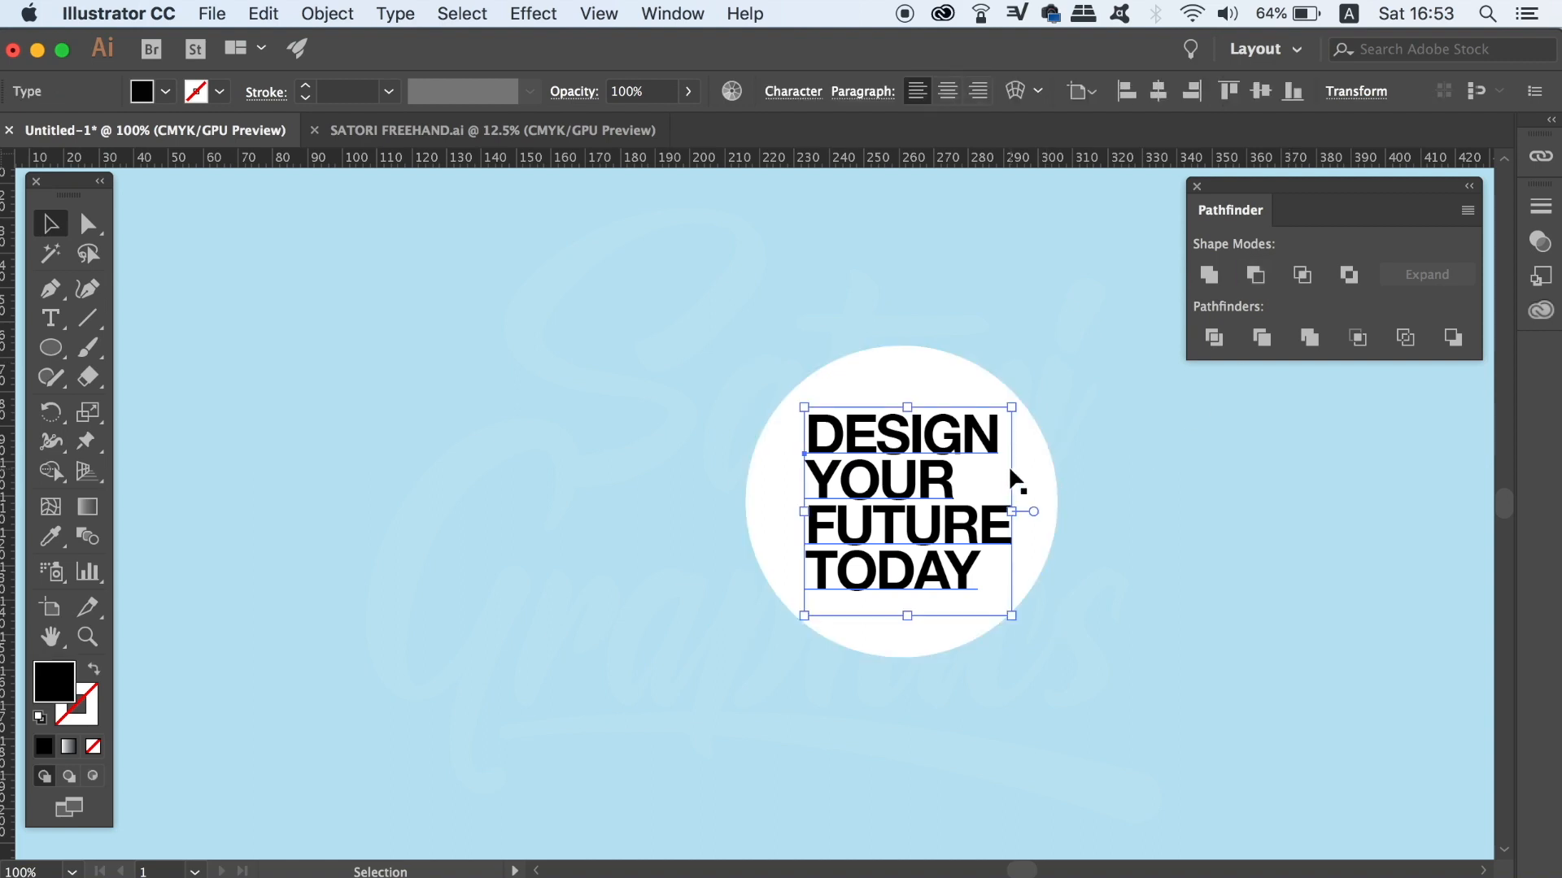
click(461, 13)
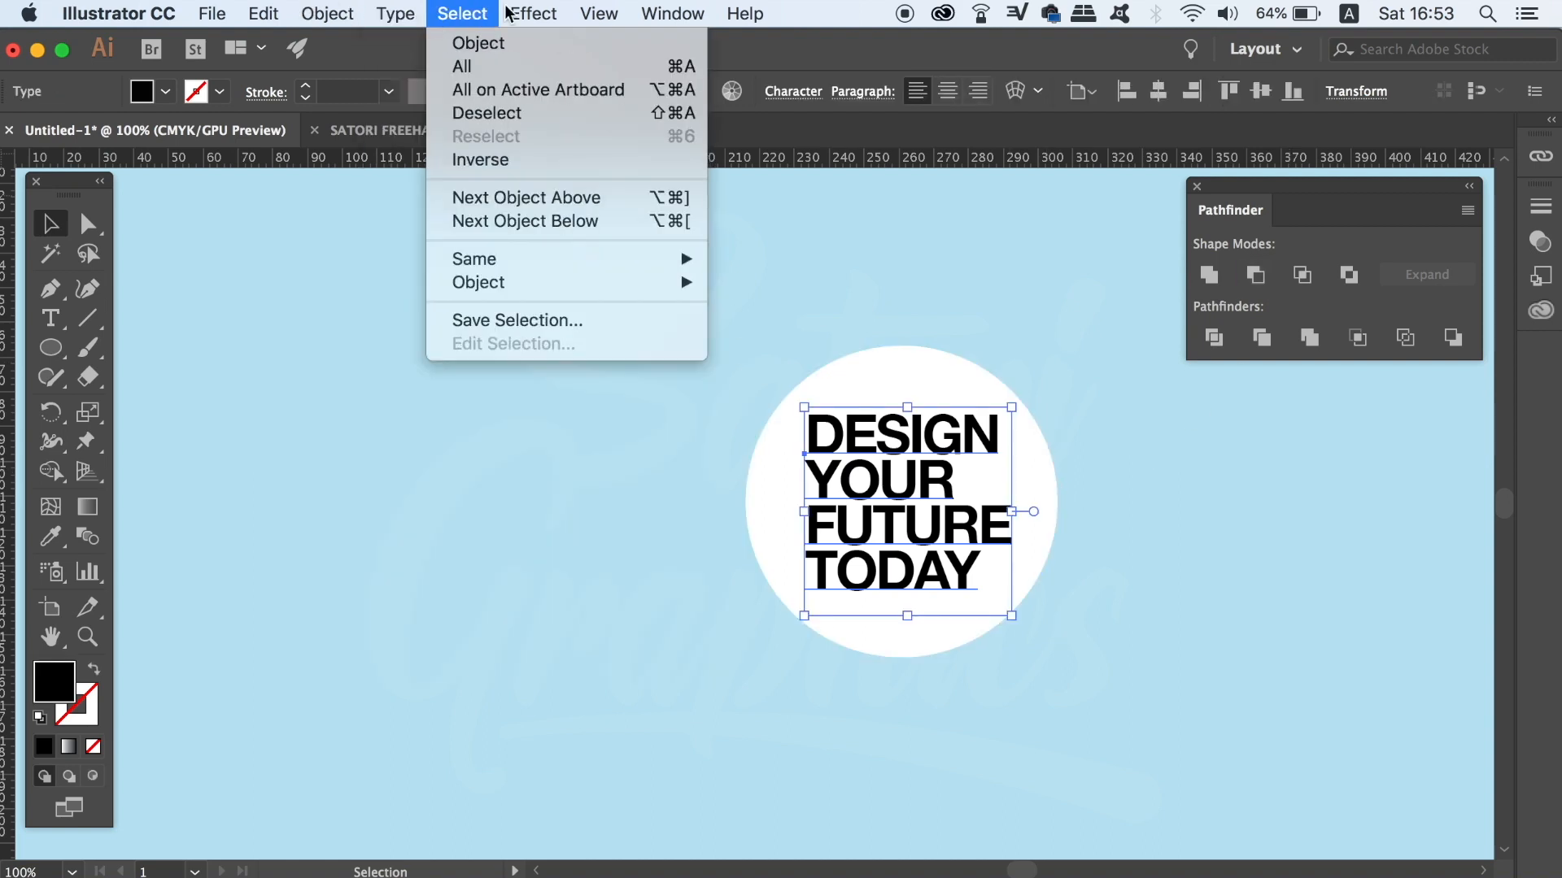
click(394, 14)
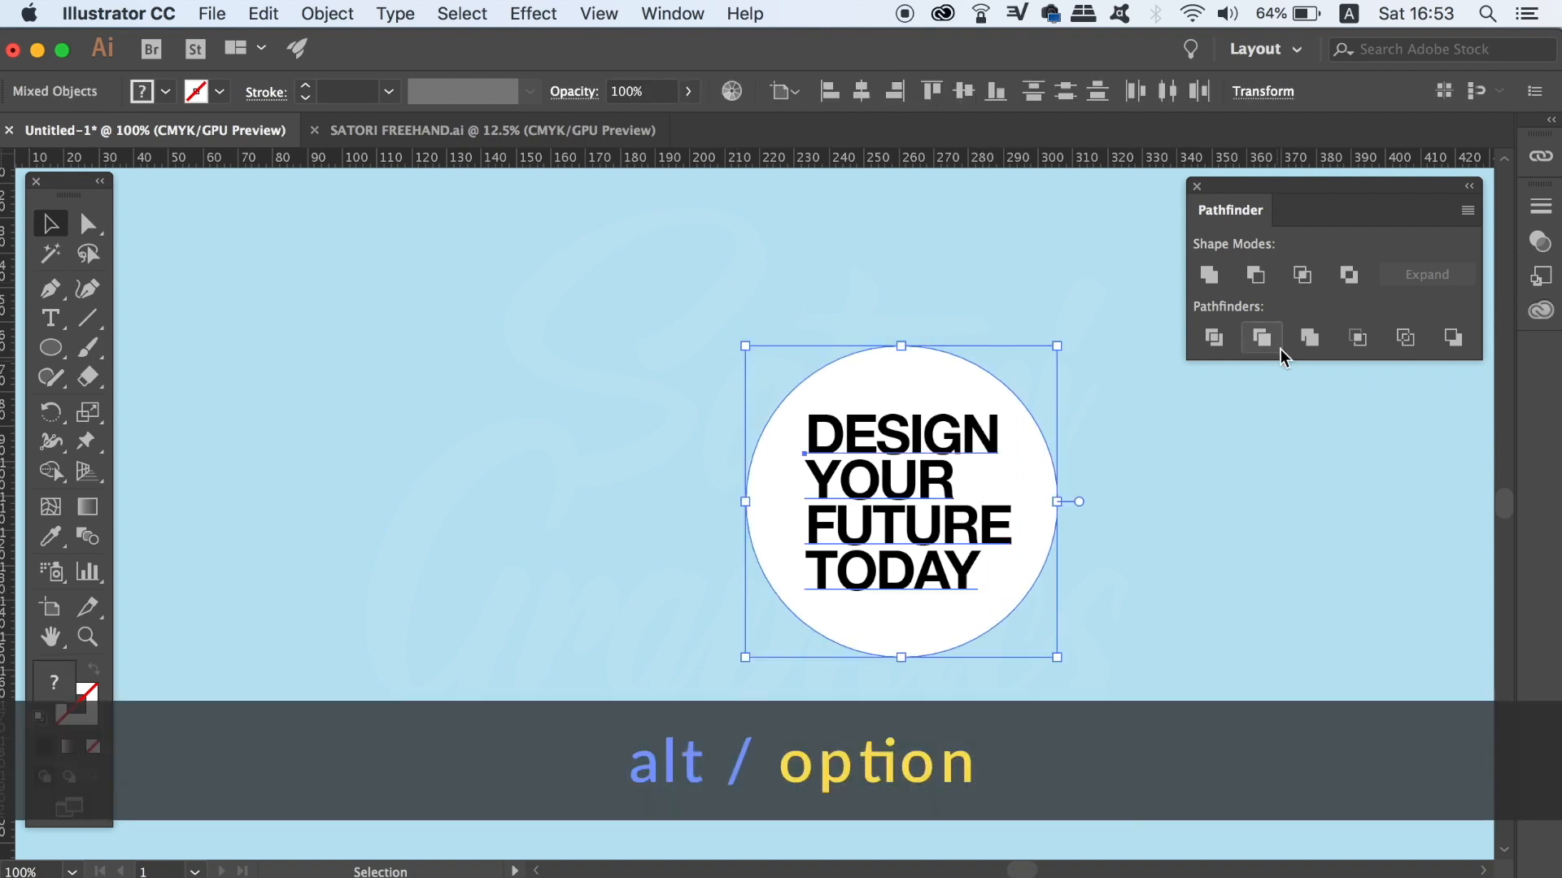
mouse_move(1258, 275)
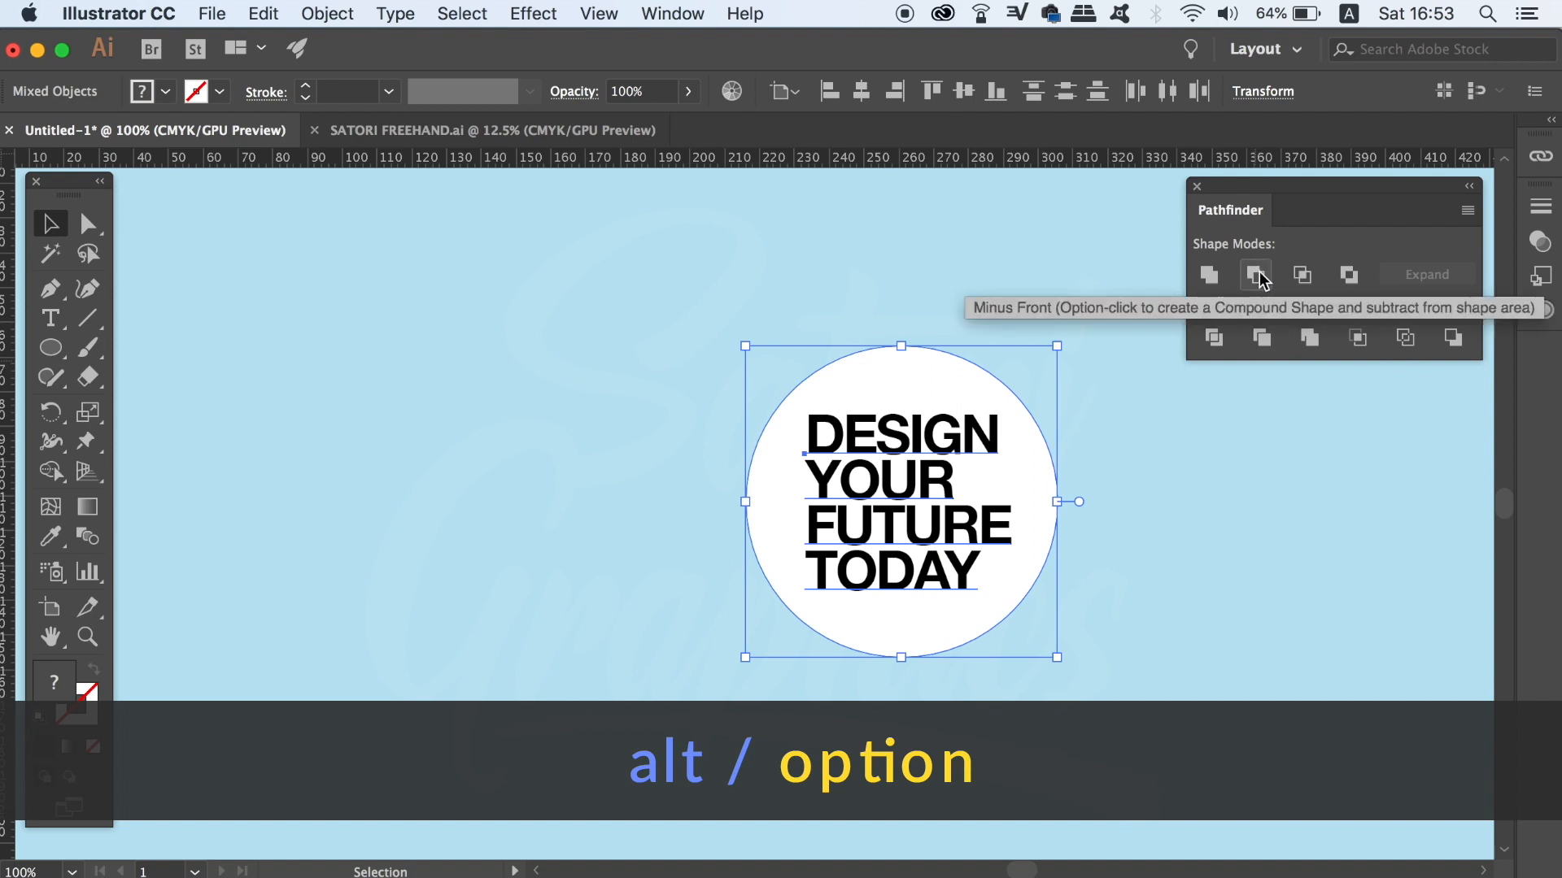
Knock the lettering out of the circle with Option-click Minus Front
click(1256, 275)
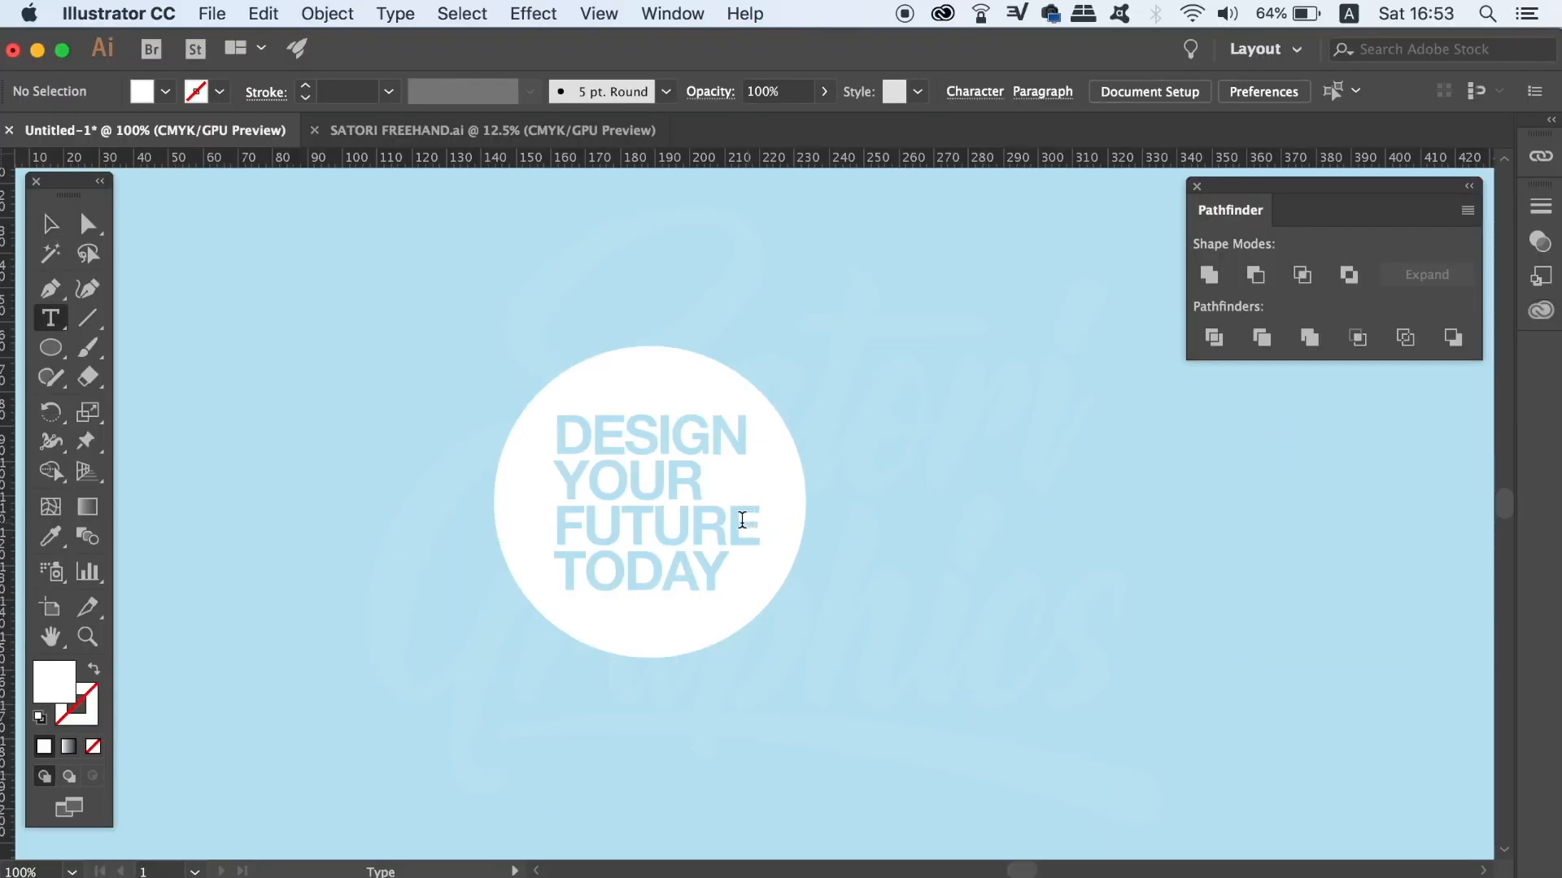
text(dddd)
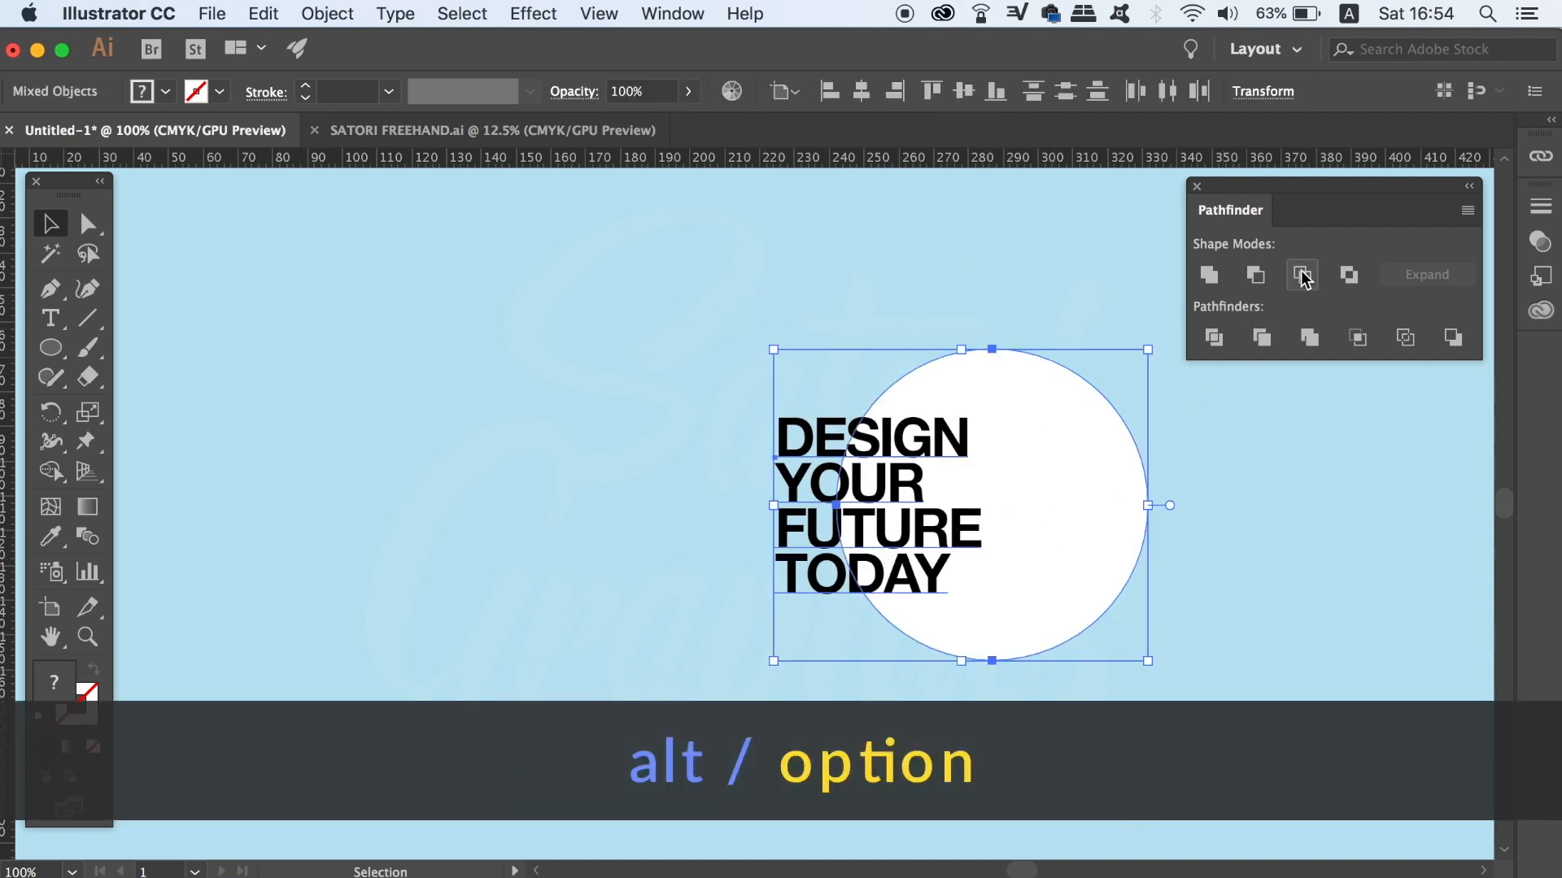
Option-click Intersect to keep lettering inside the circle, then move it left
click(1302, 275)
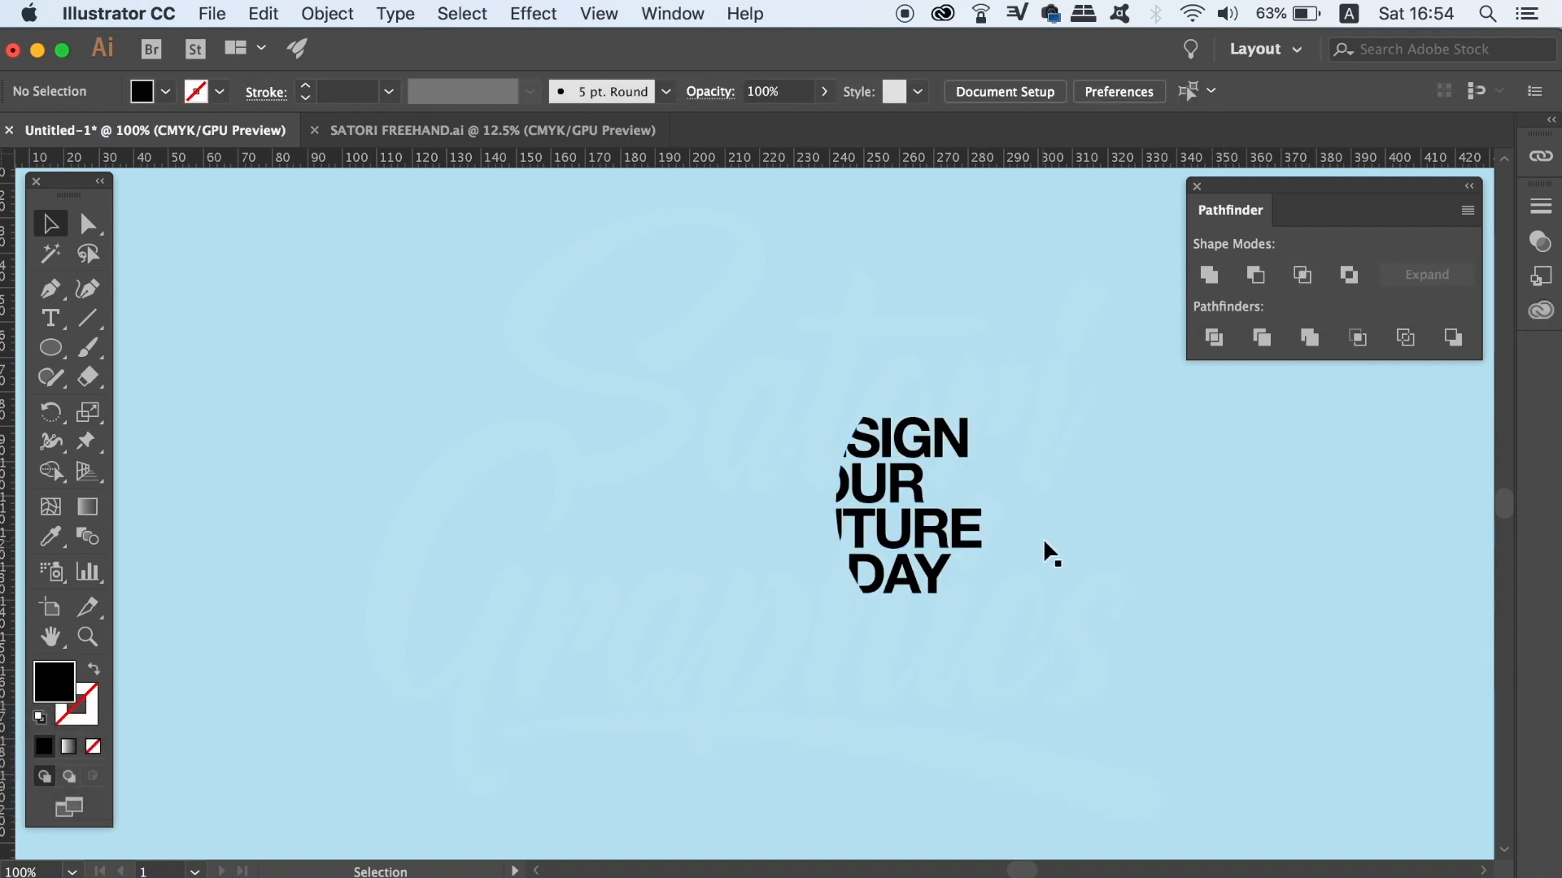
mouse_move(971, 523)
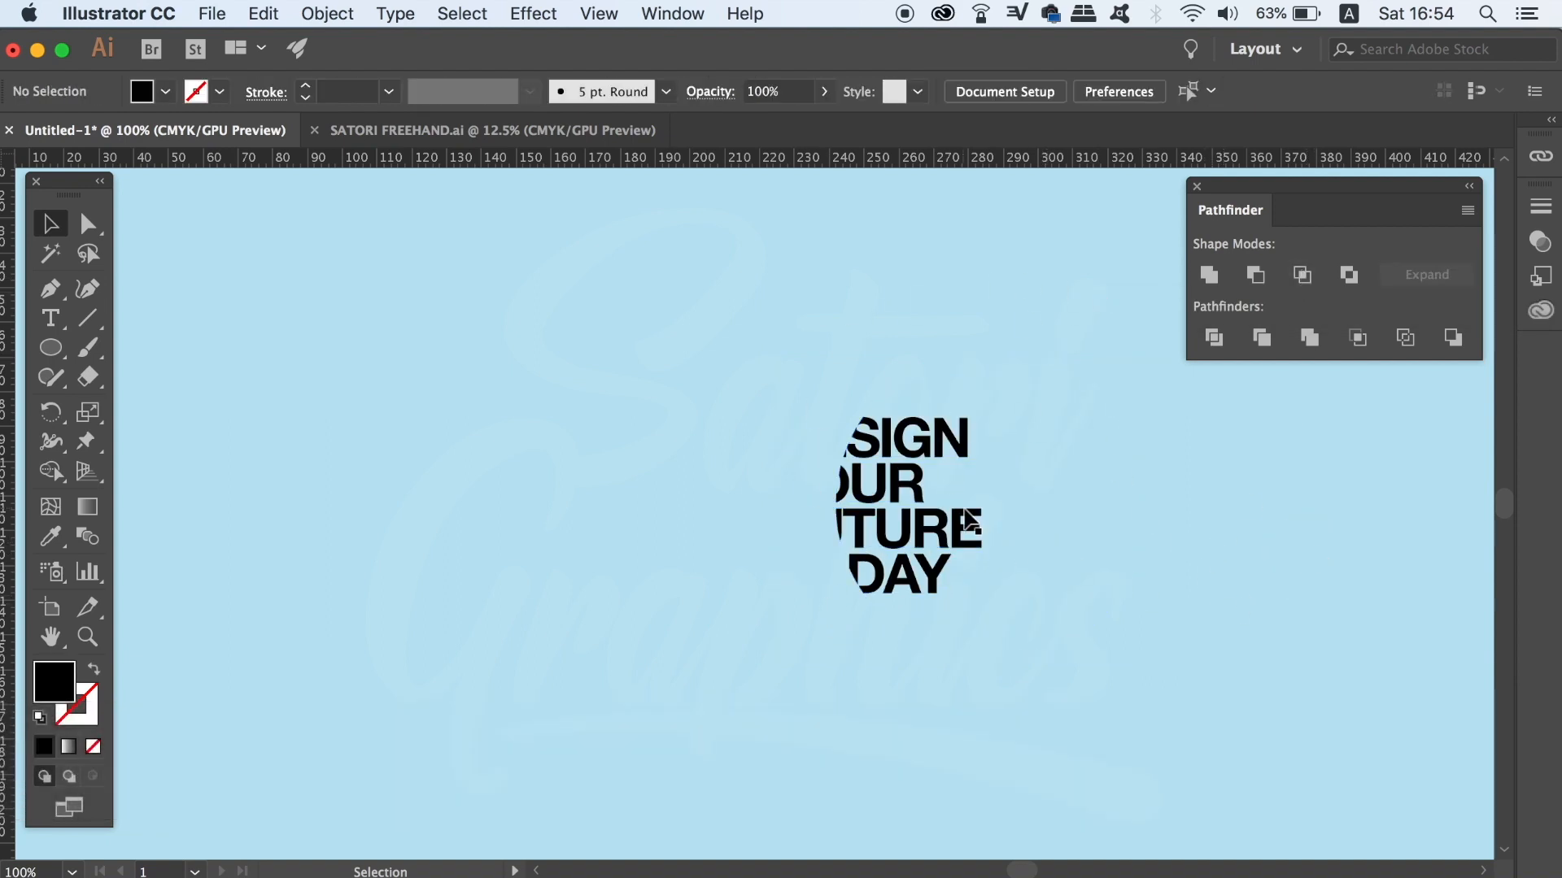
drag(906, 497, 542, 448)
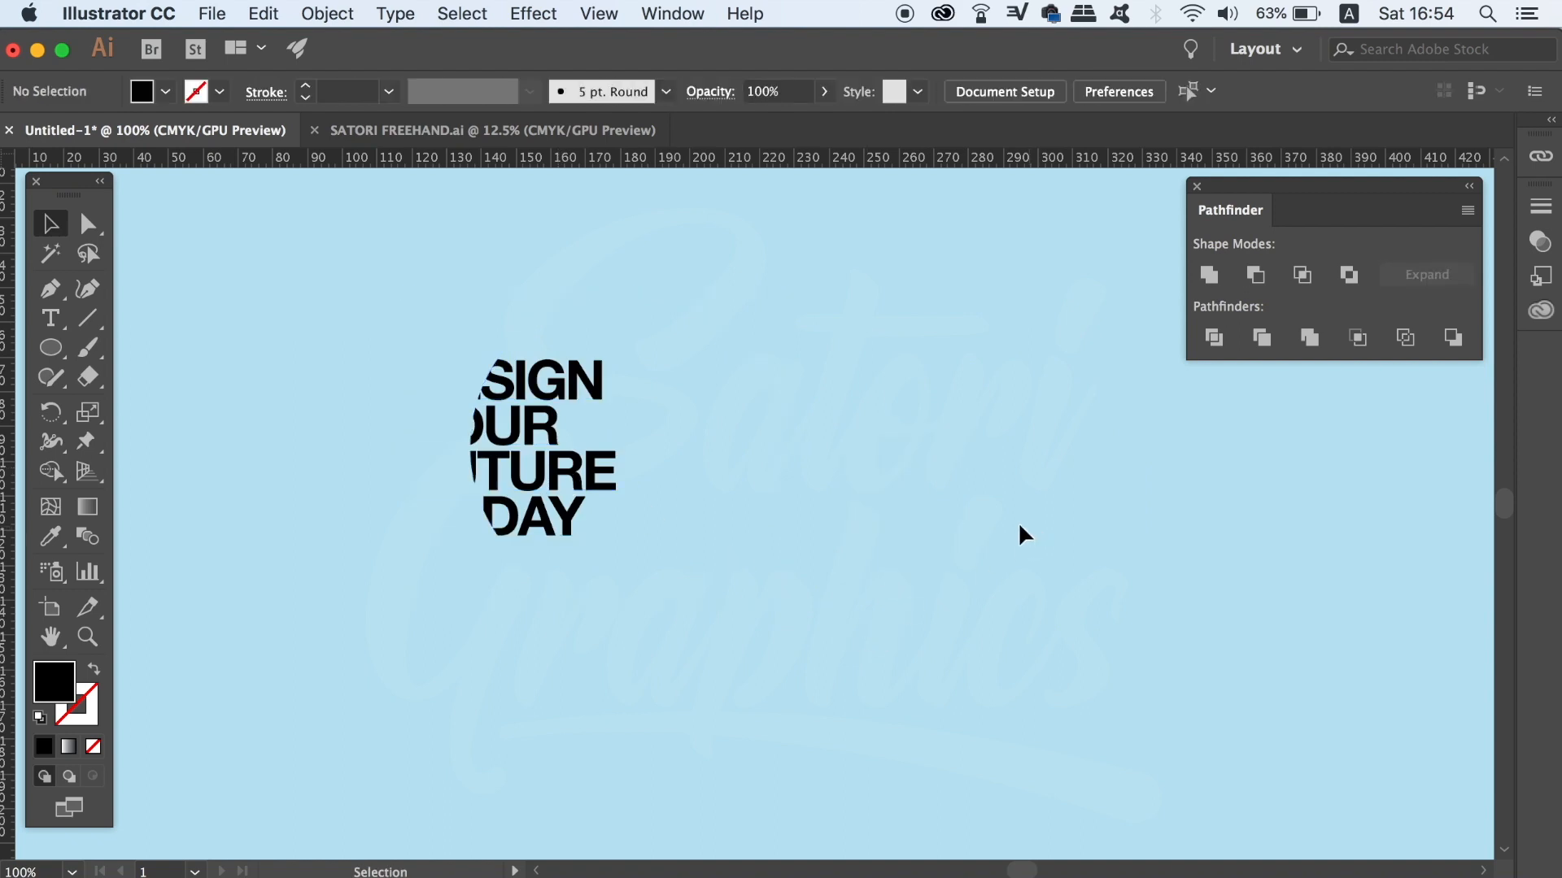
click(49, 319)
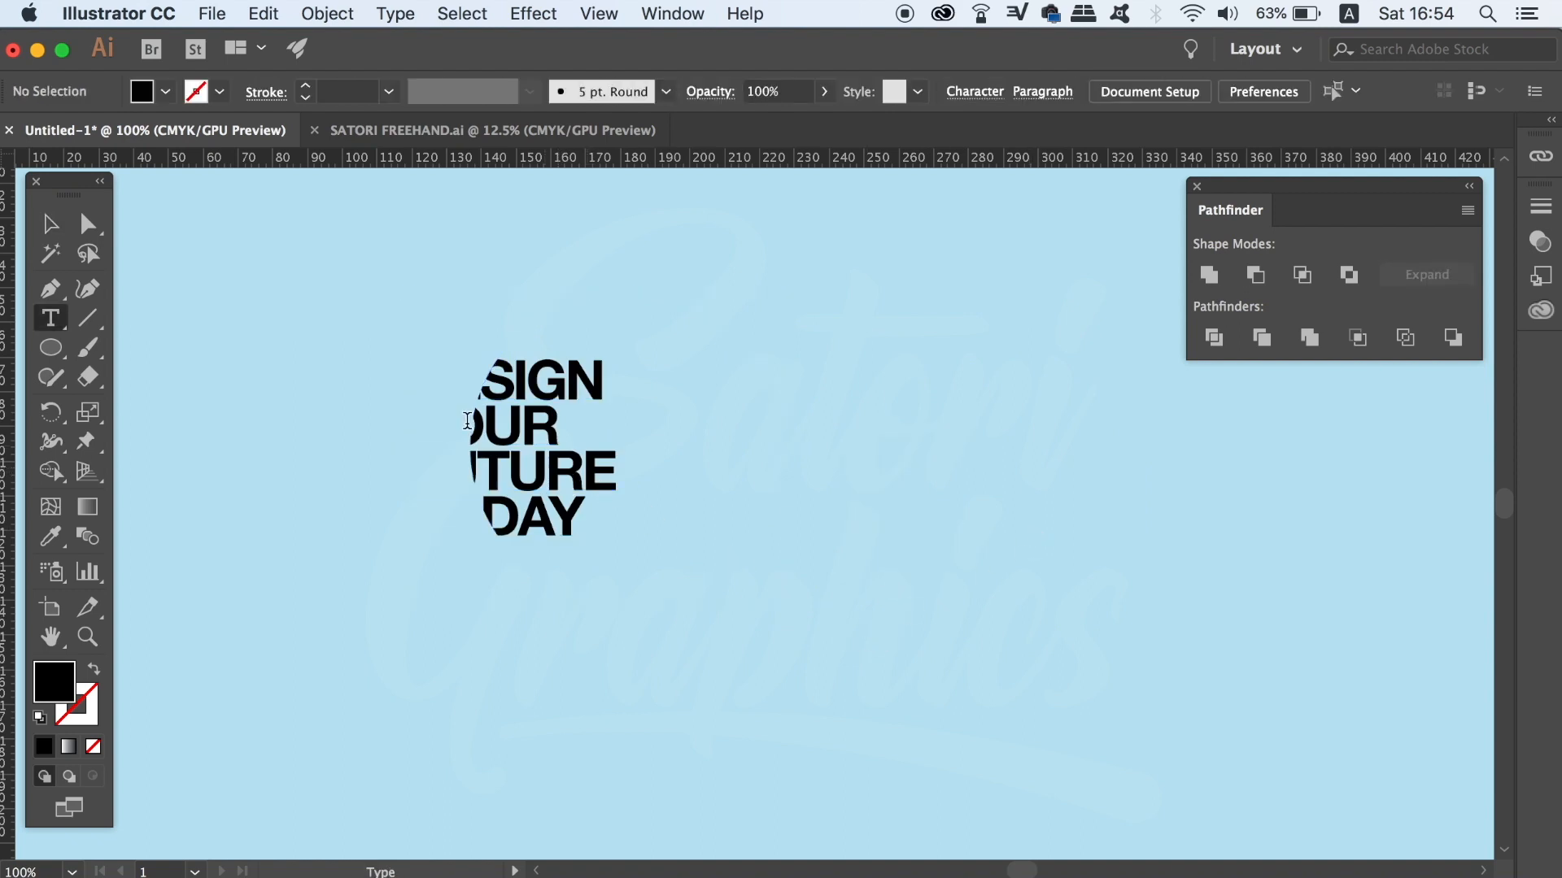
click(478, 378)
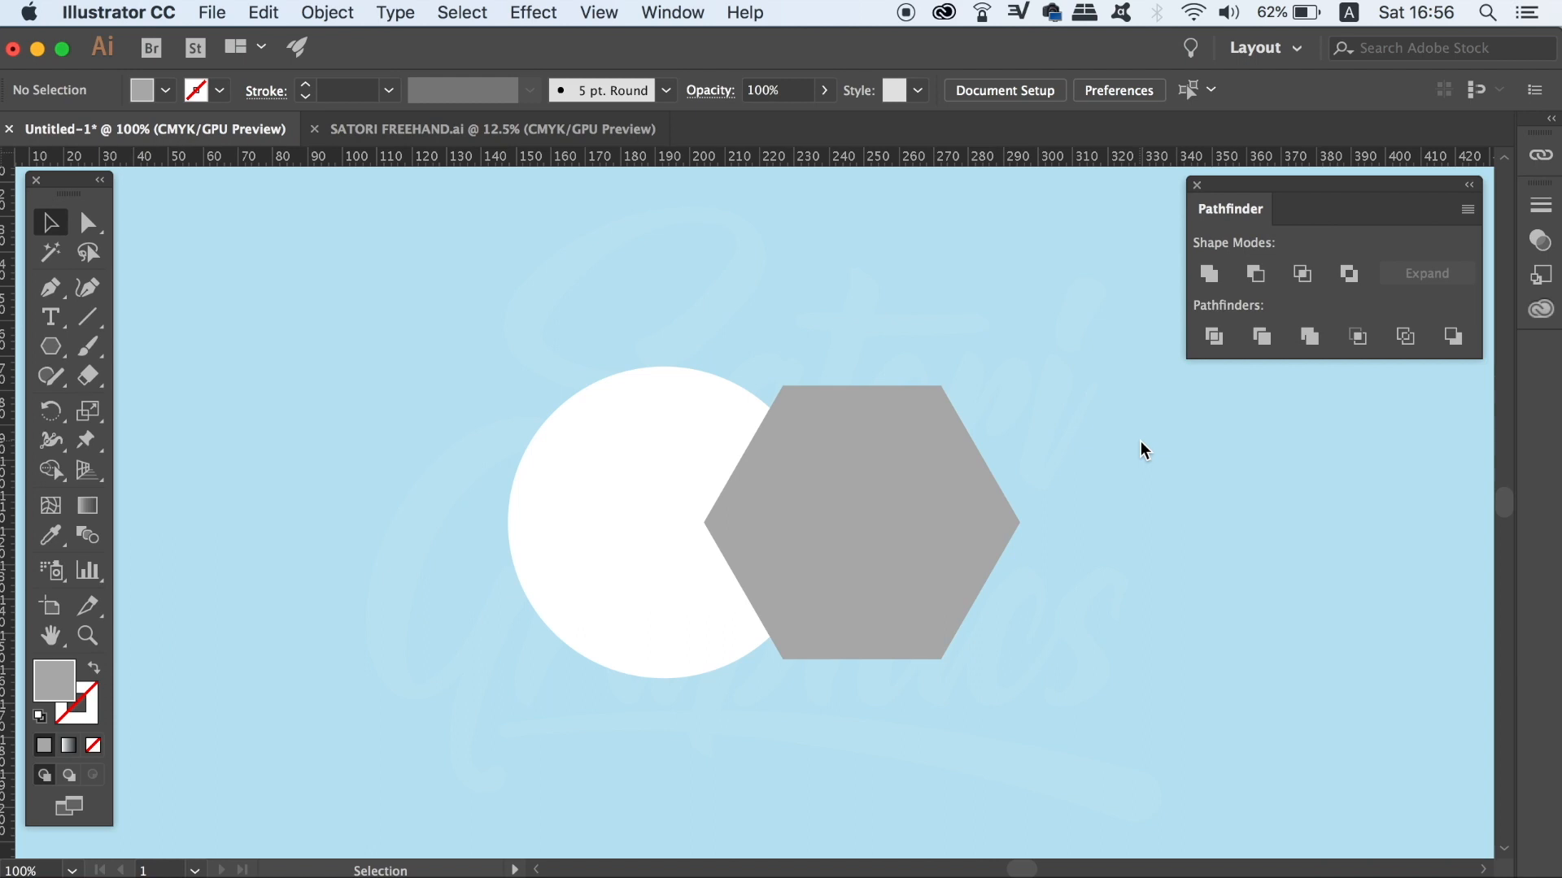
mouse_move(702, 321)
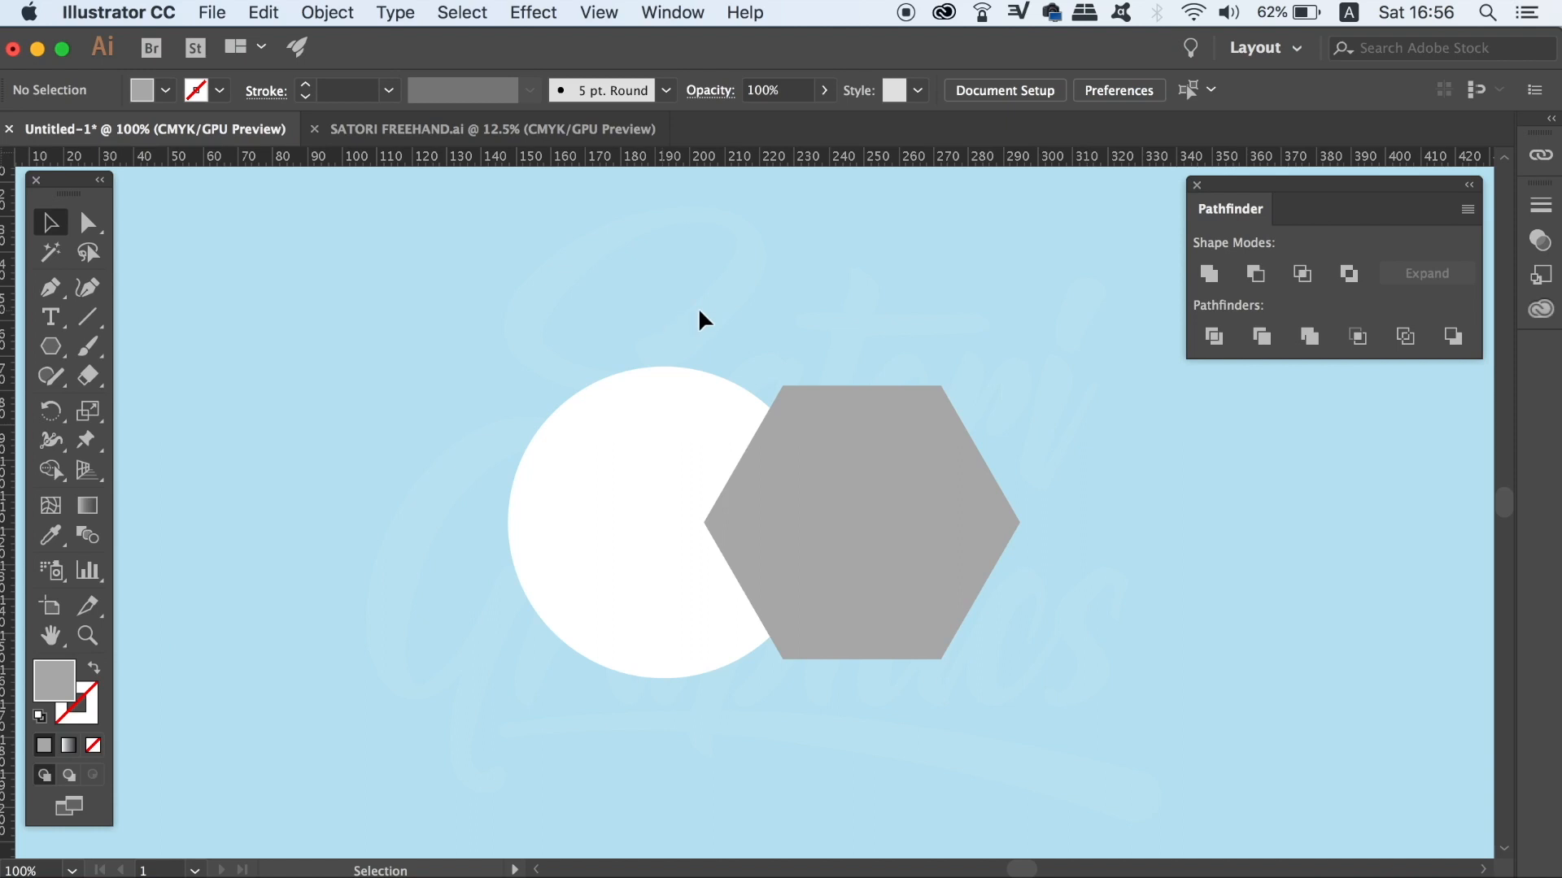
Divide the selected circle and hexagon into pieces, deselect, and show the Layers panel
key(cmd+a)
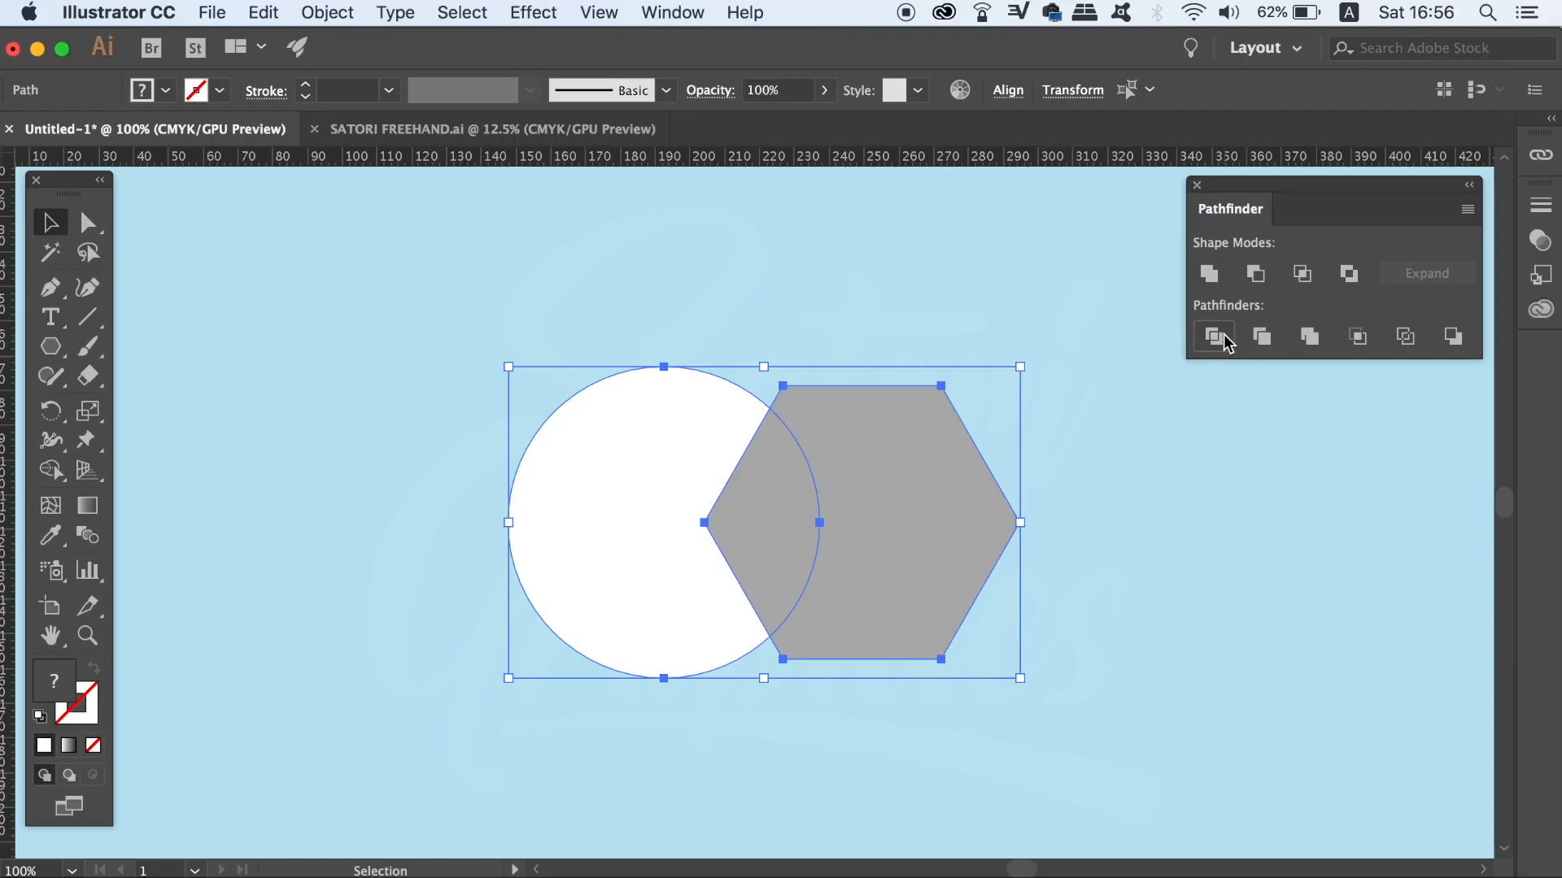
click(1212, 336)
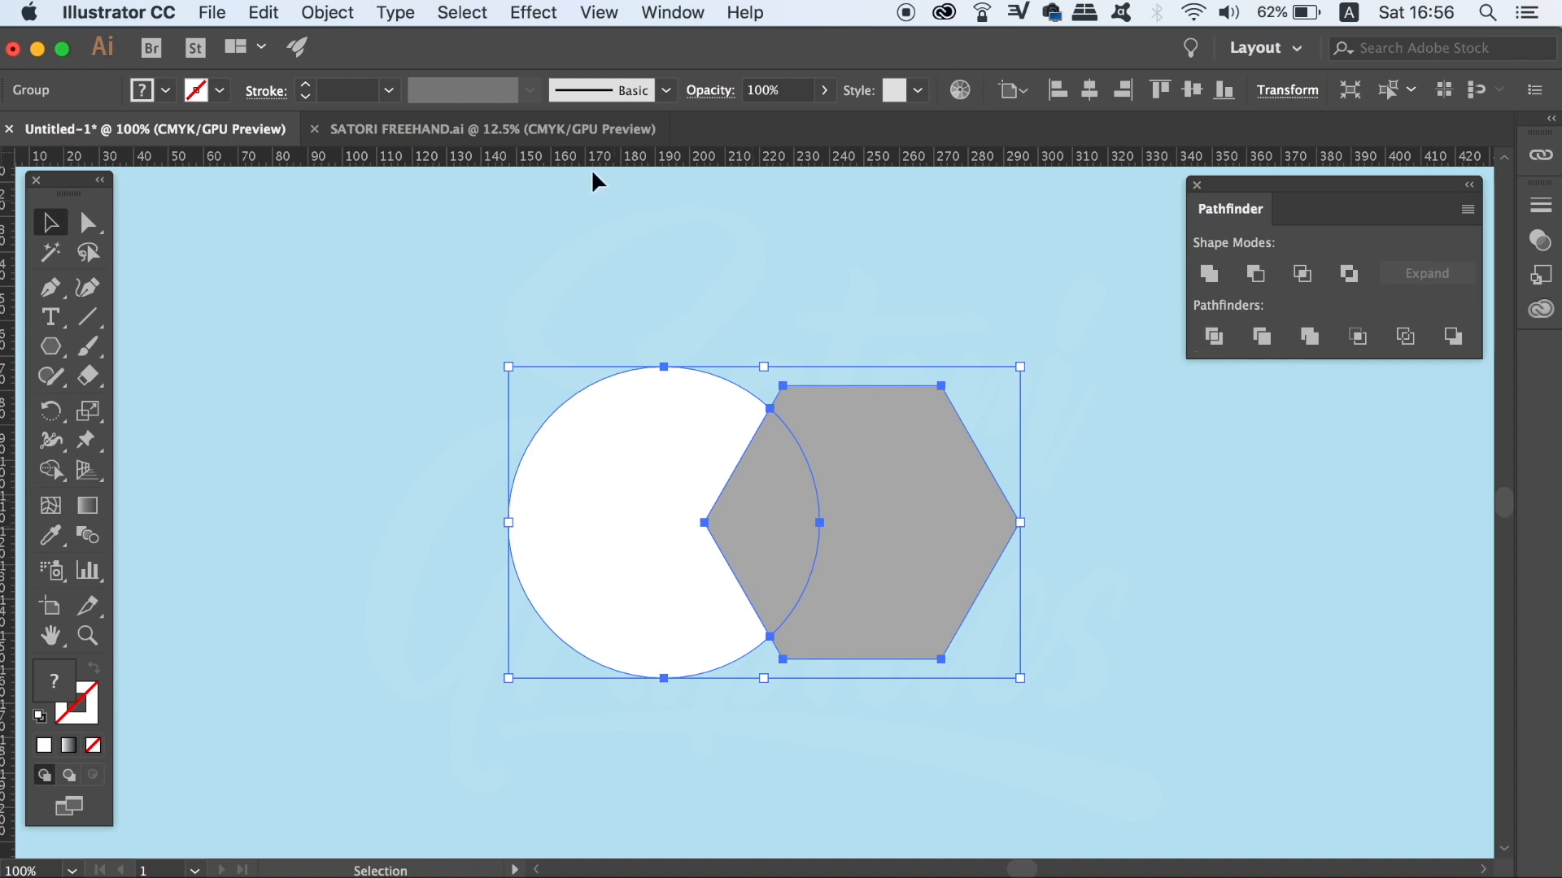
click(327, 13)
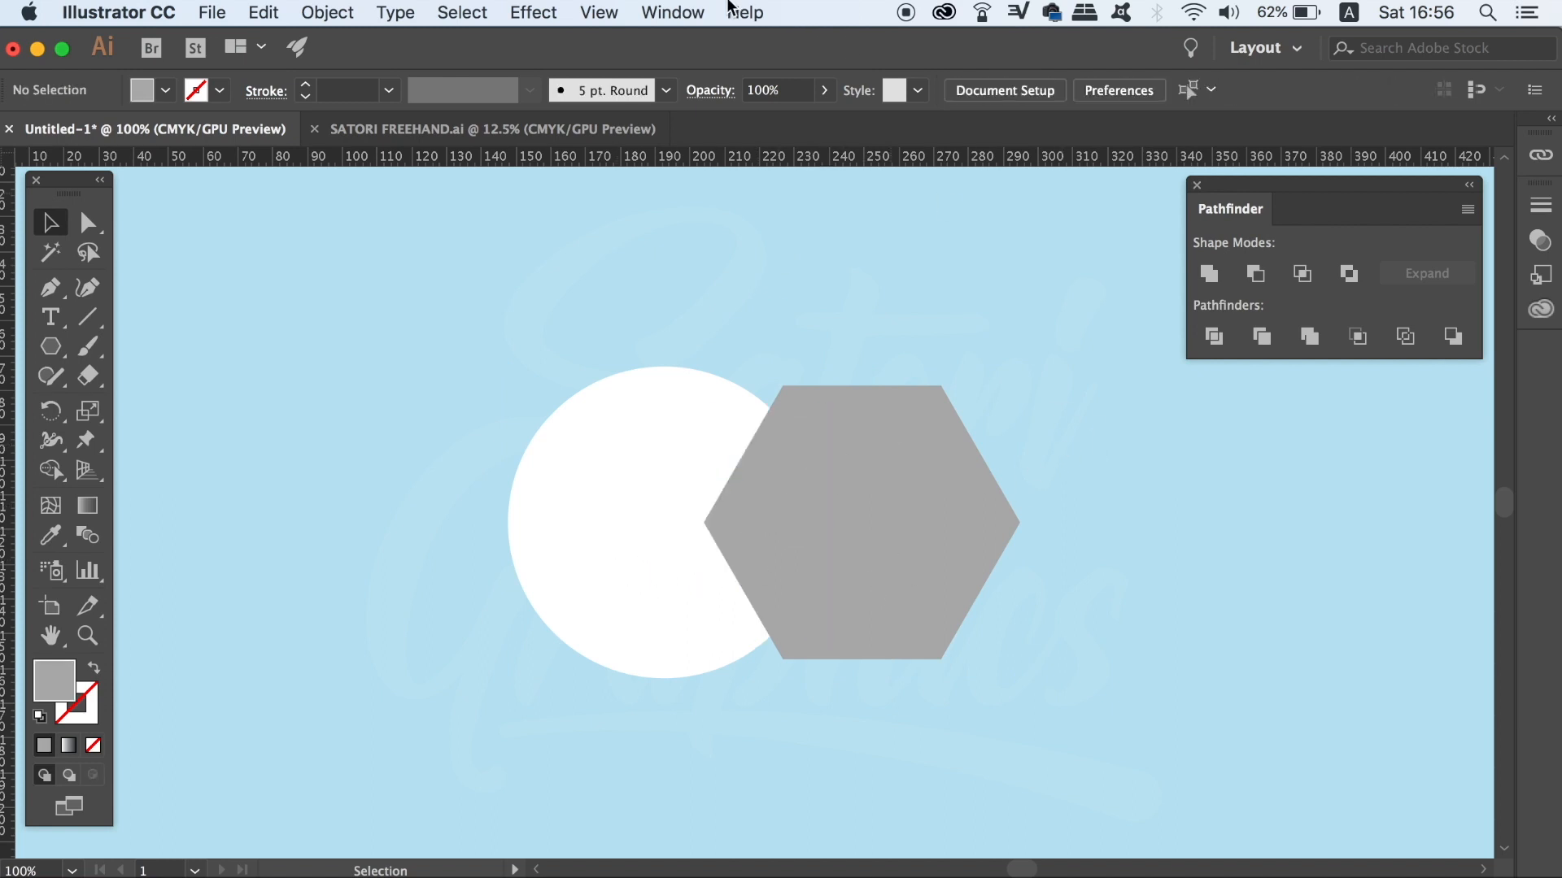
click(672, 12)
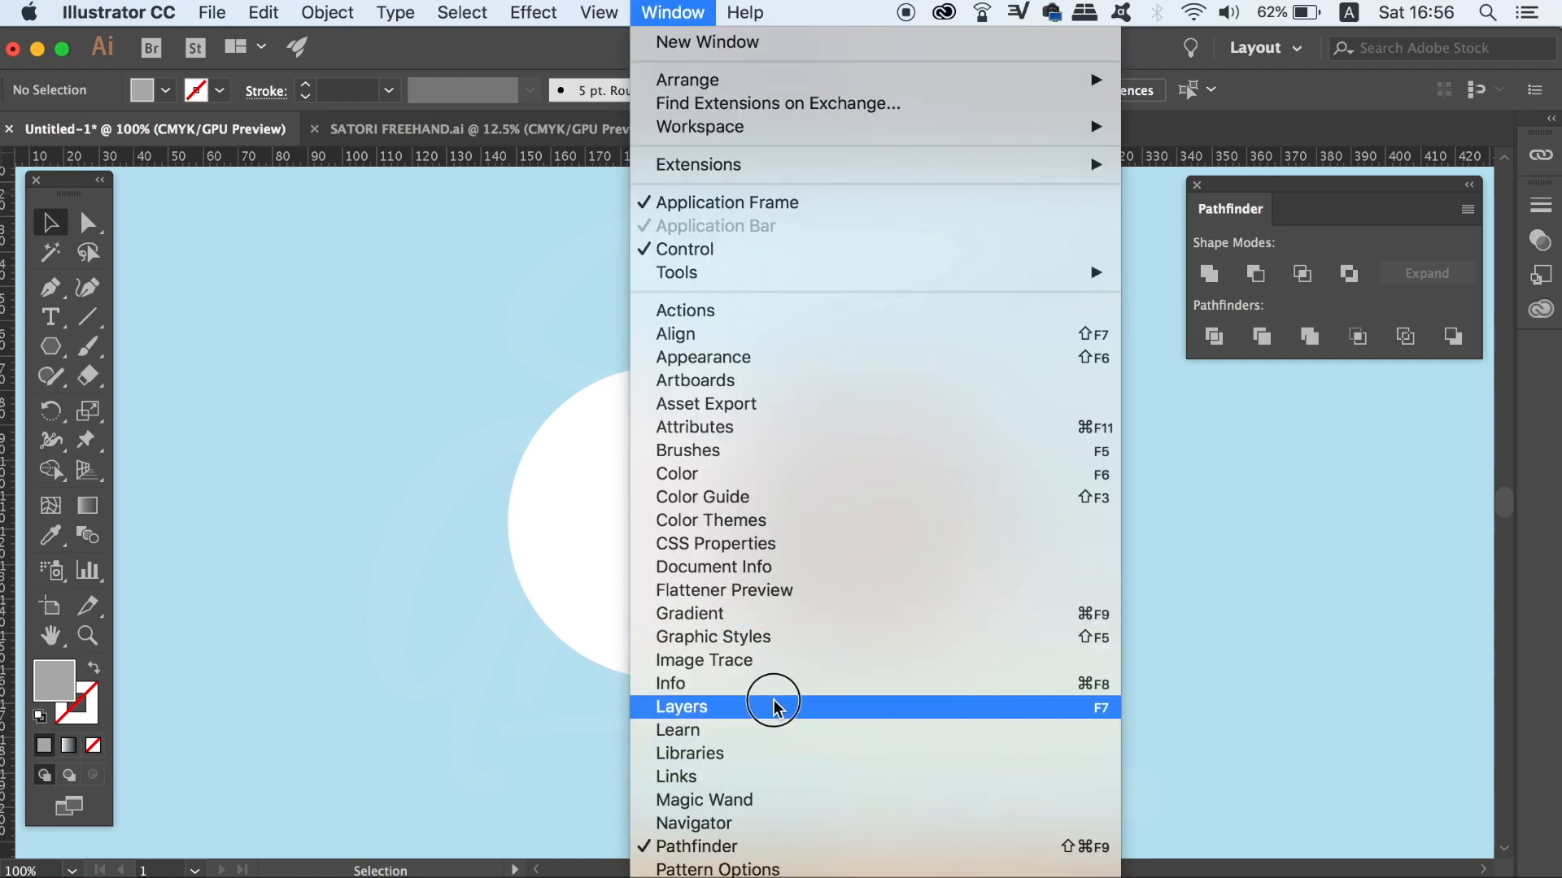
click(681, 707)
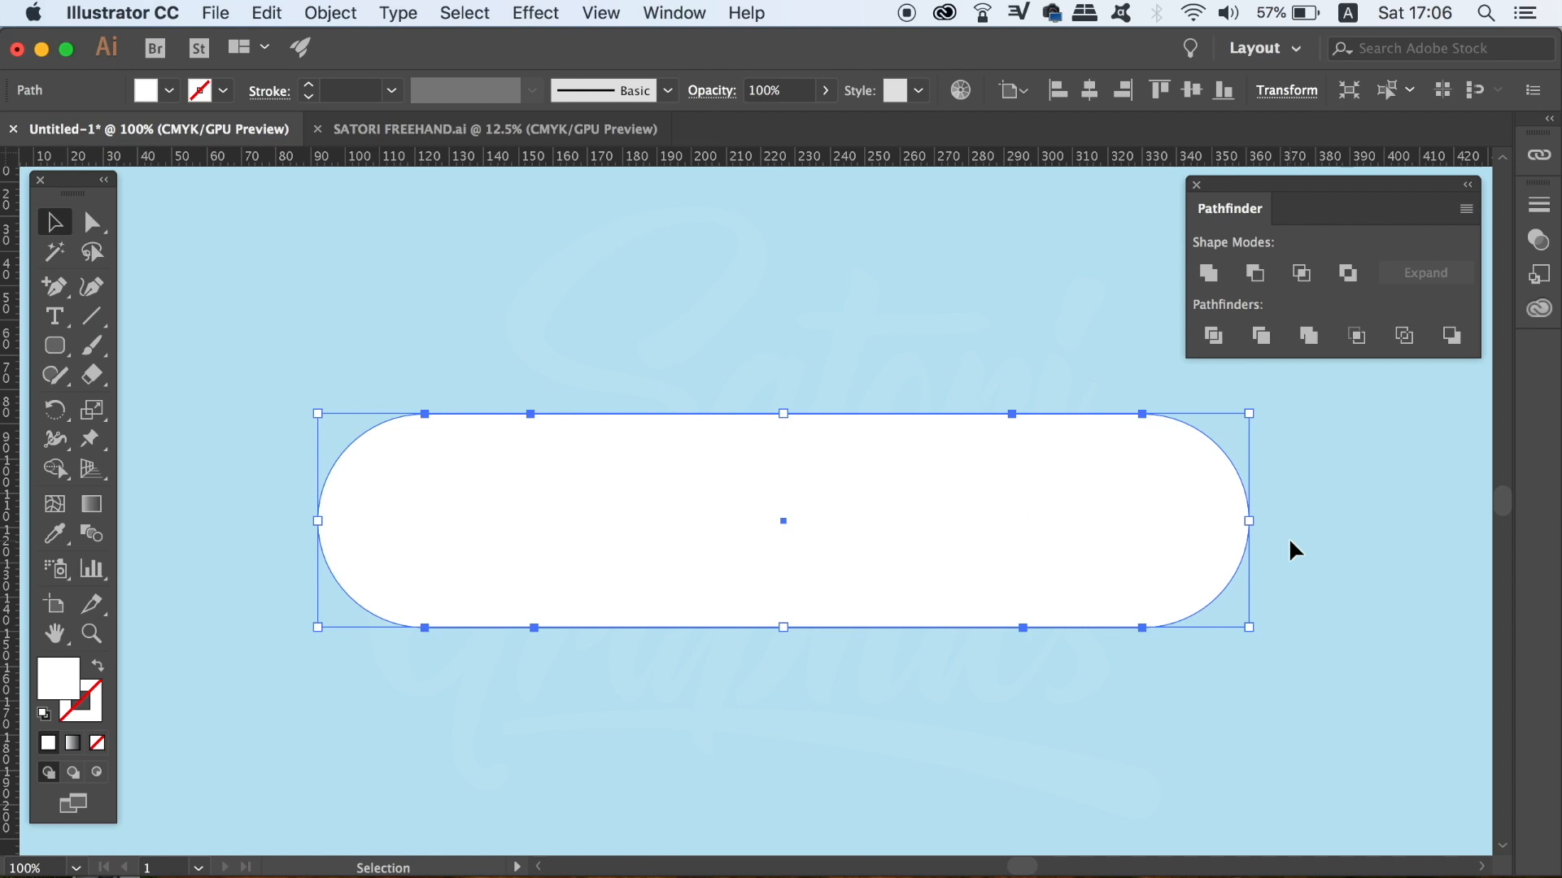
mouse_move(829, 637)
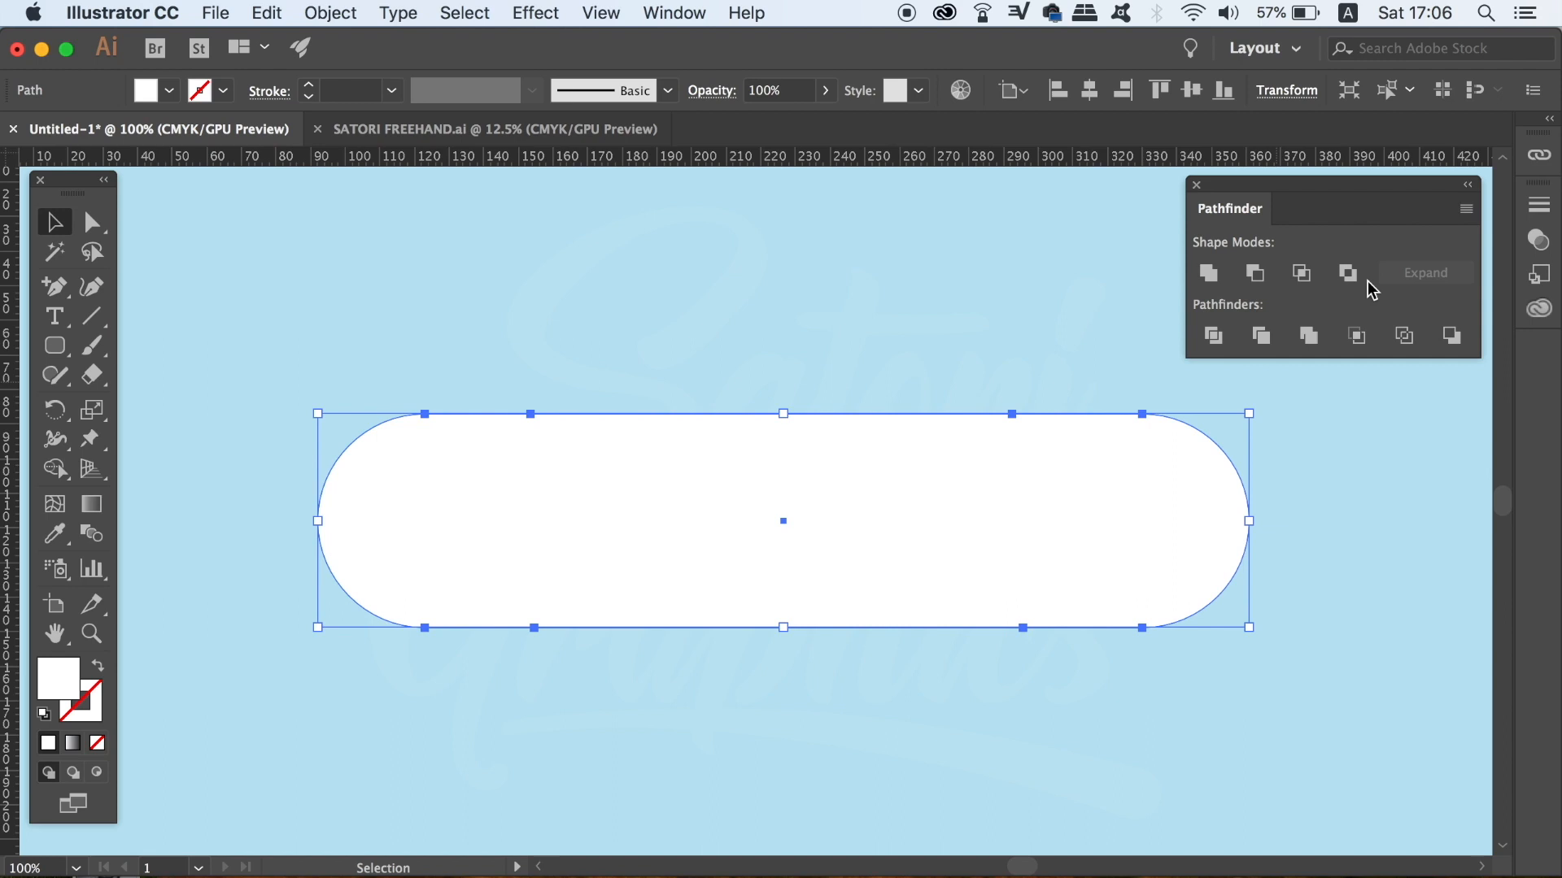
mouse_move(1439, 214)
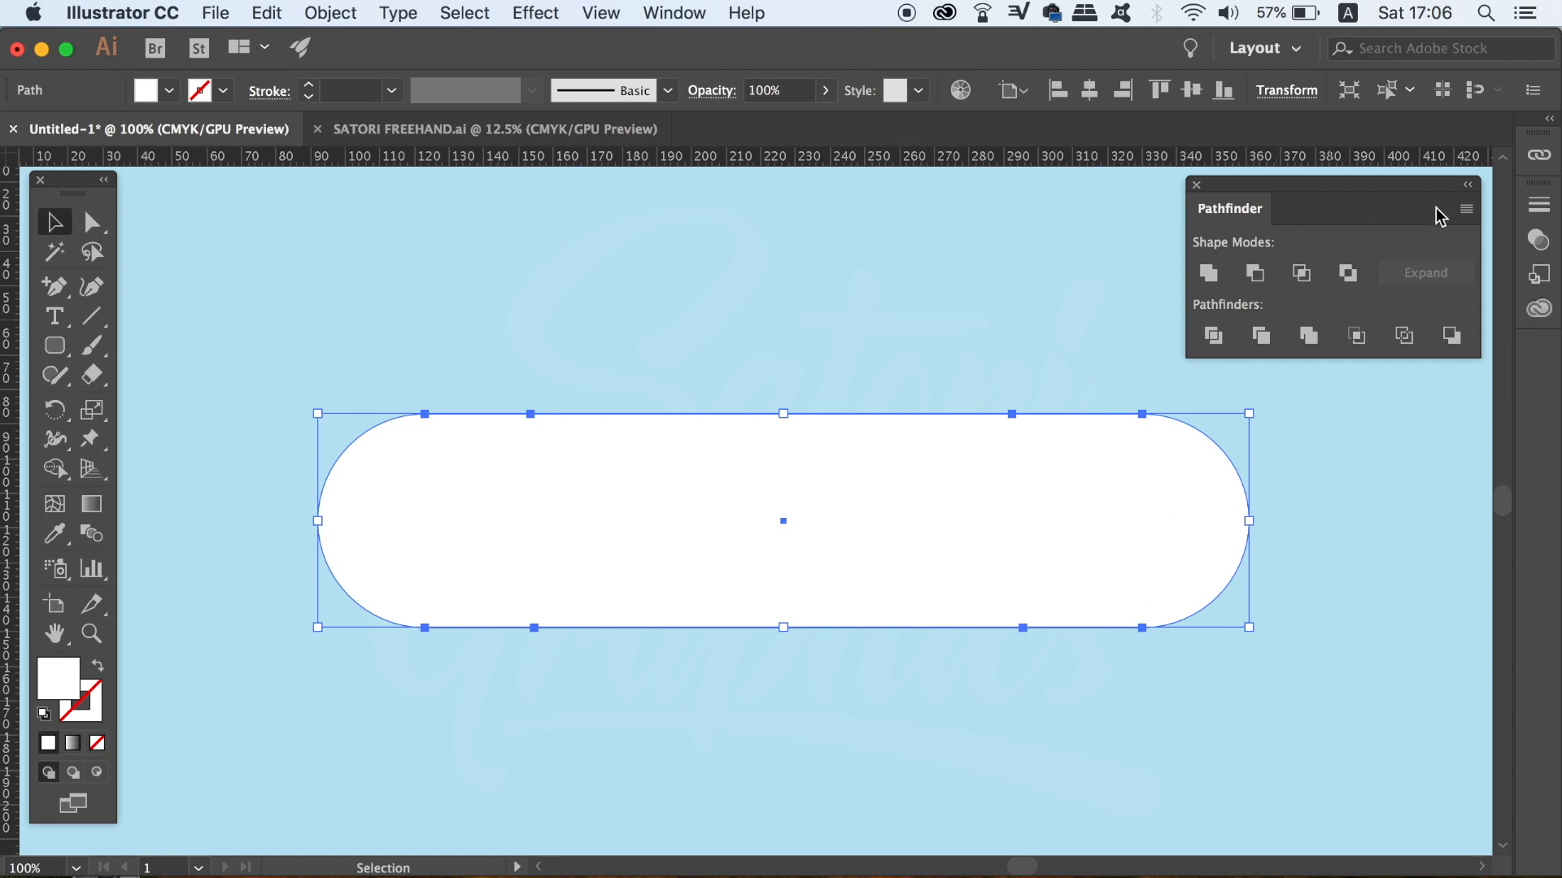
Enable Remove Redundant Points in Pathfinder Options and confirm with OK
click(1464, 209)
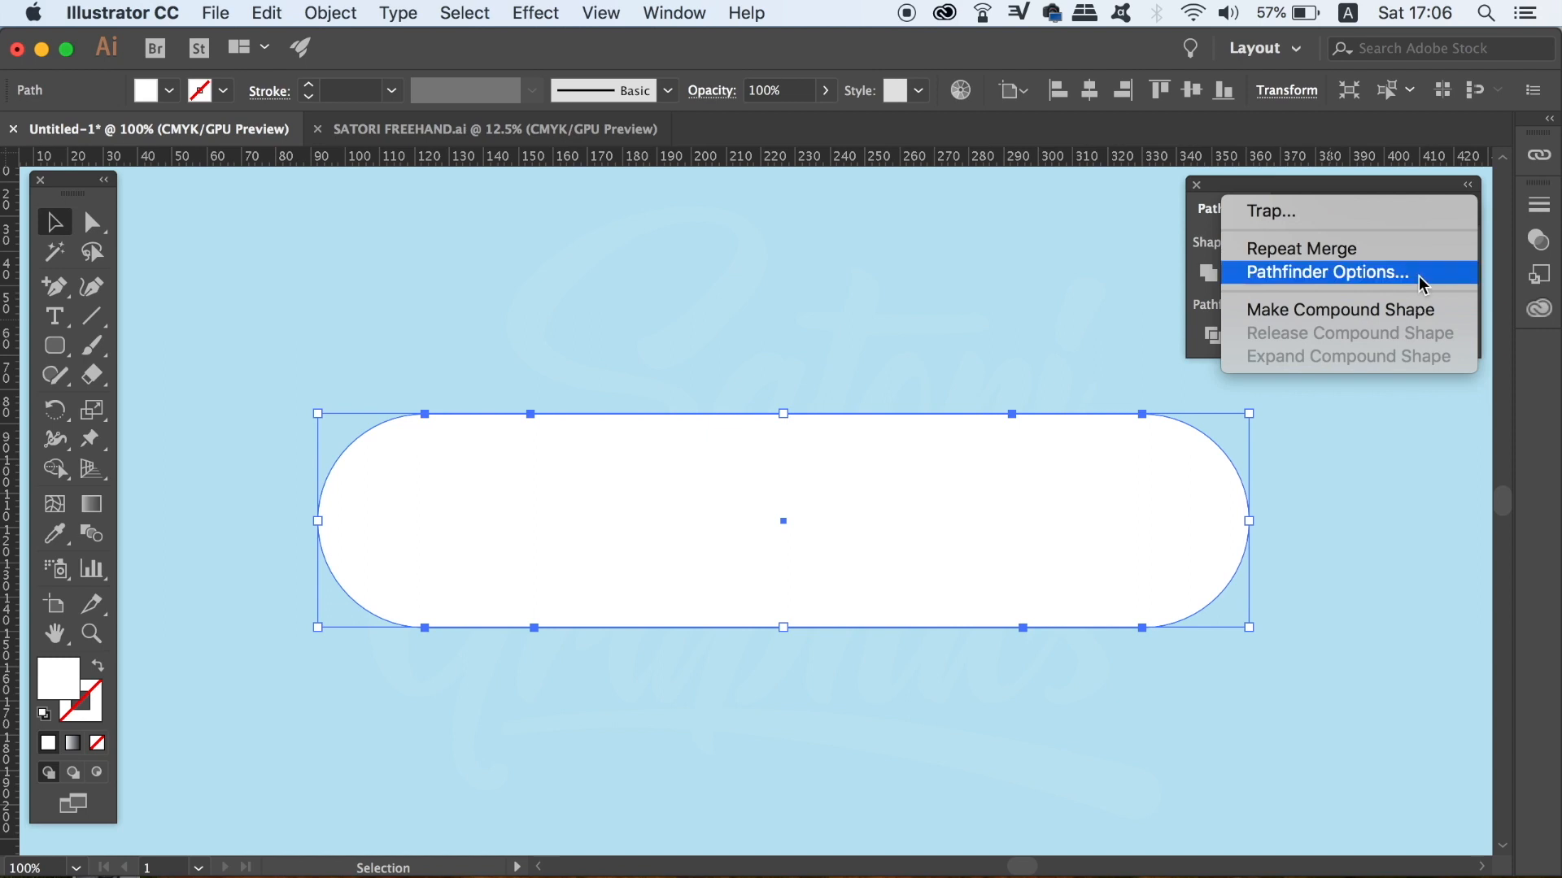
click(1323, 272)
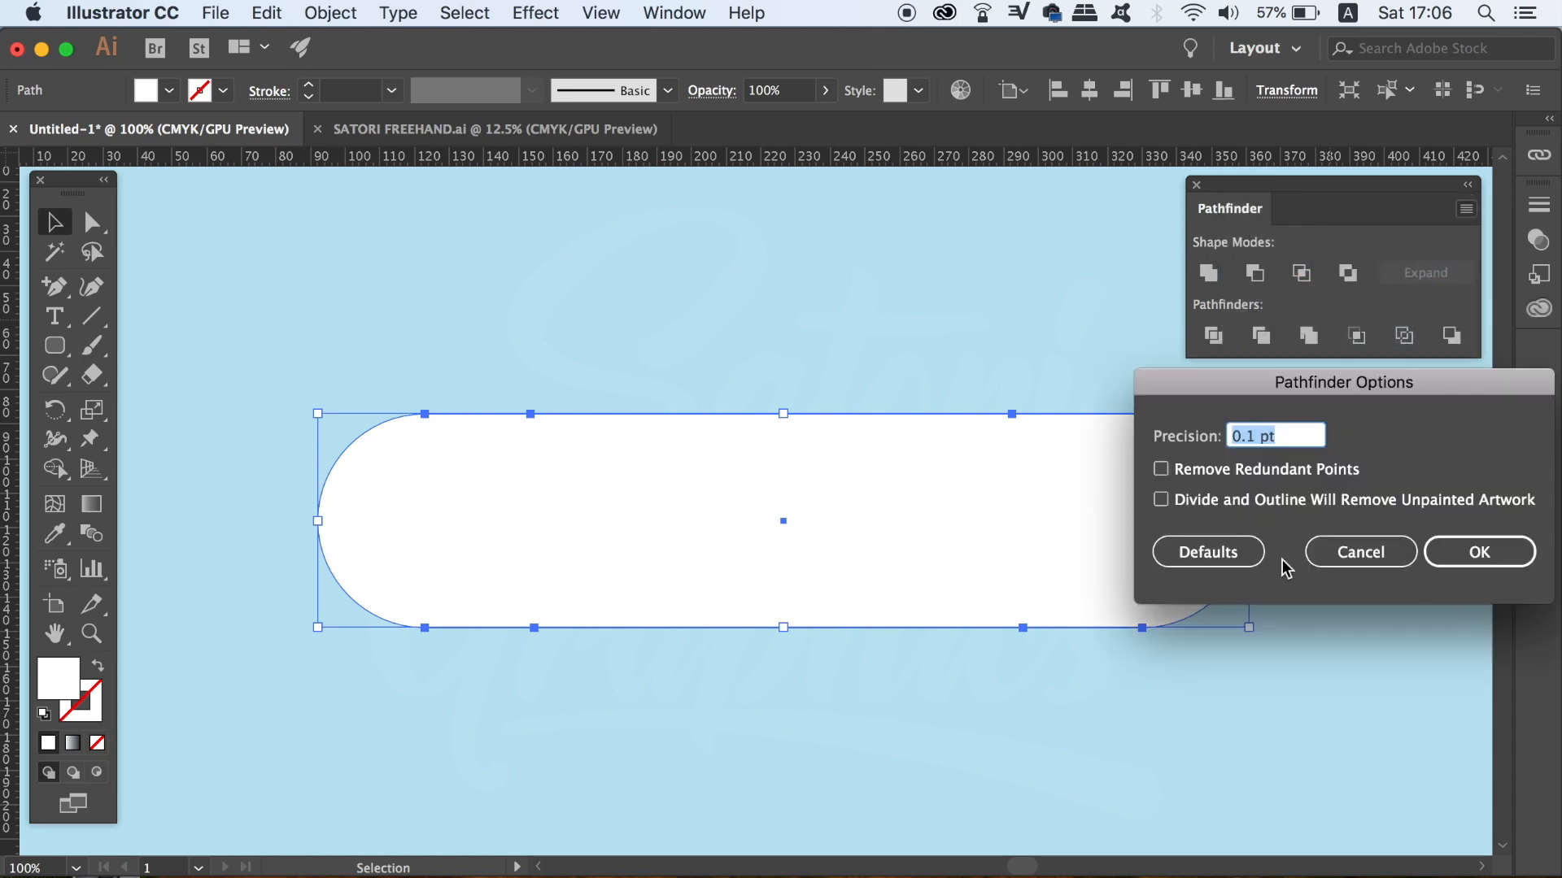
mouse_move(1292, 450)
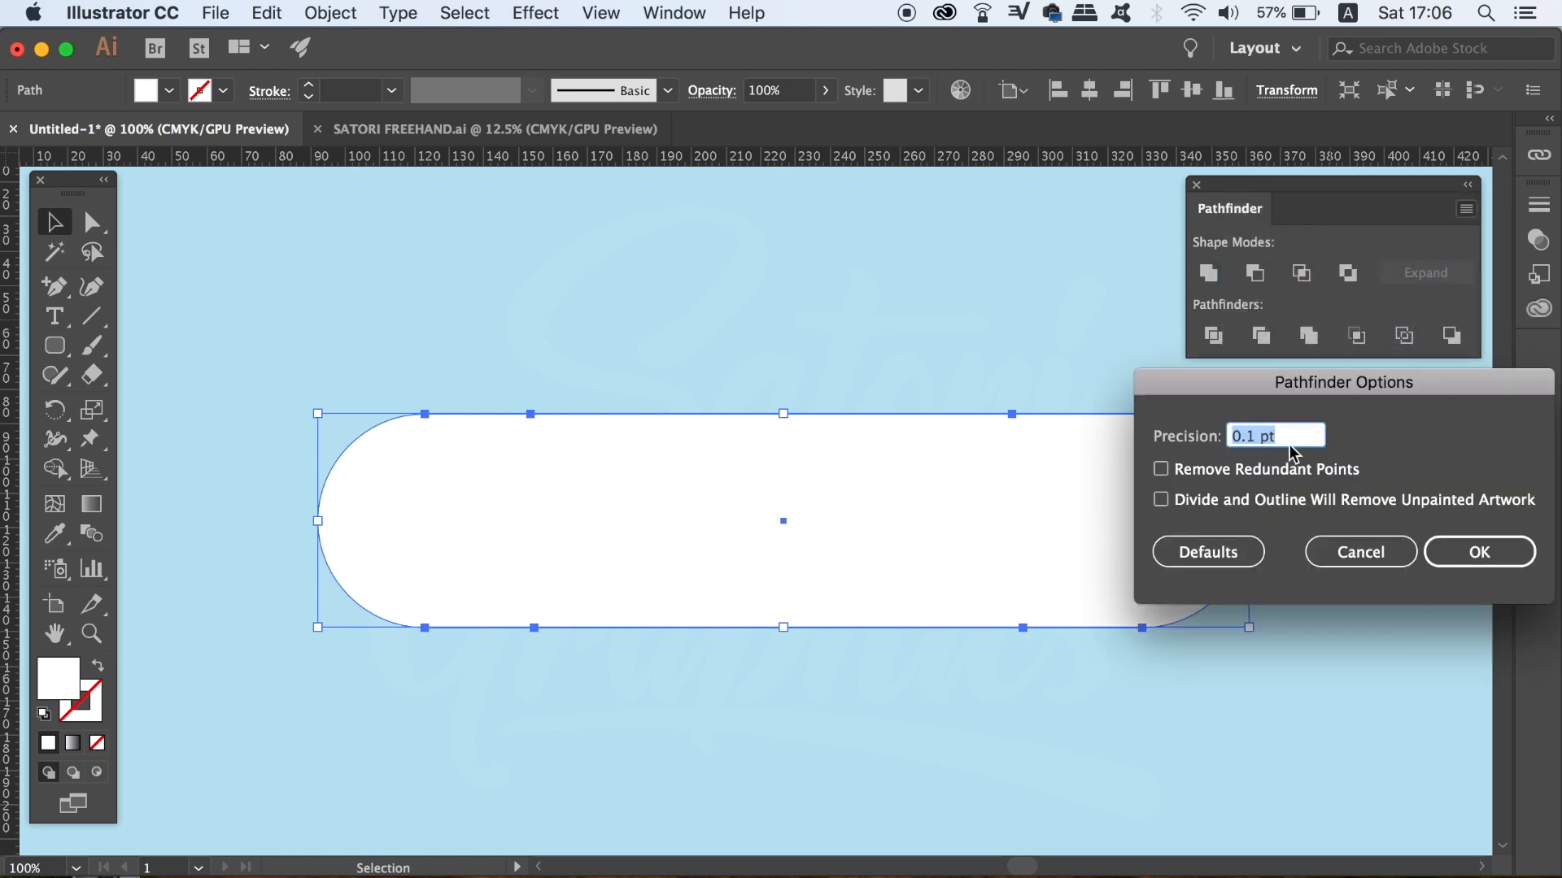
click(1162, 469)
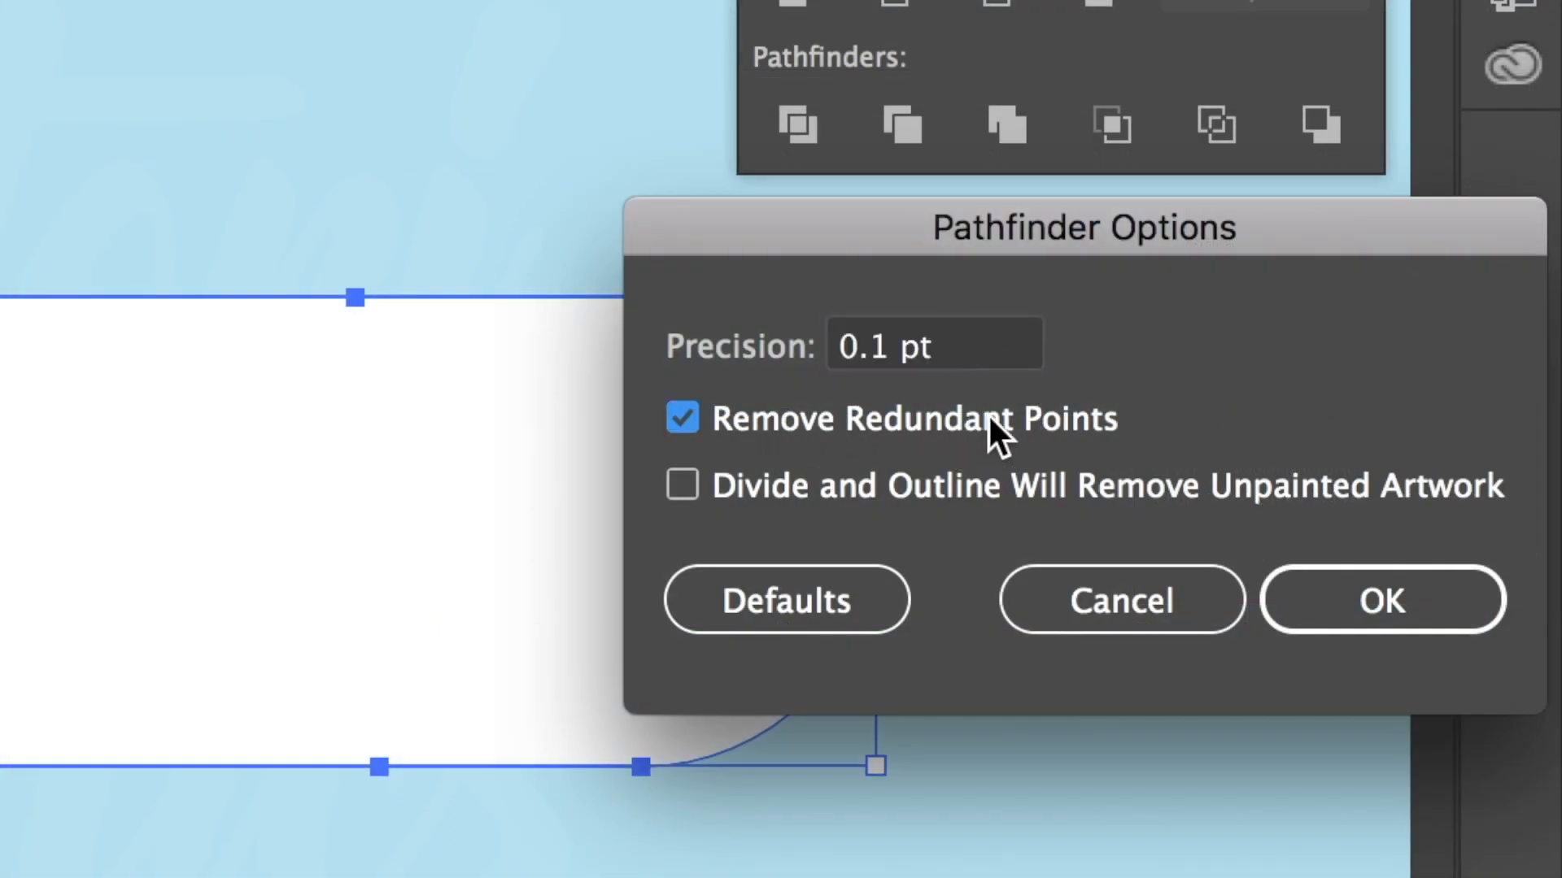
mouse_move(986, 463)
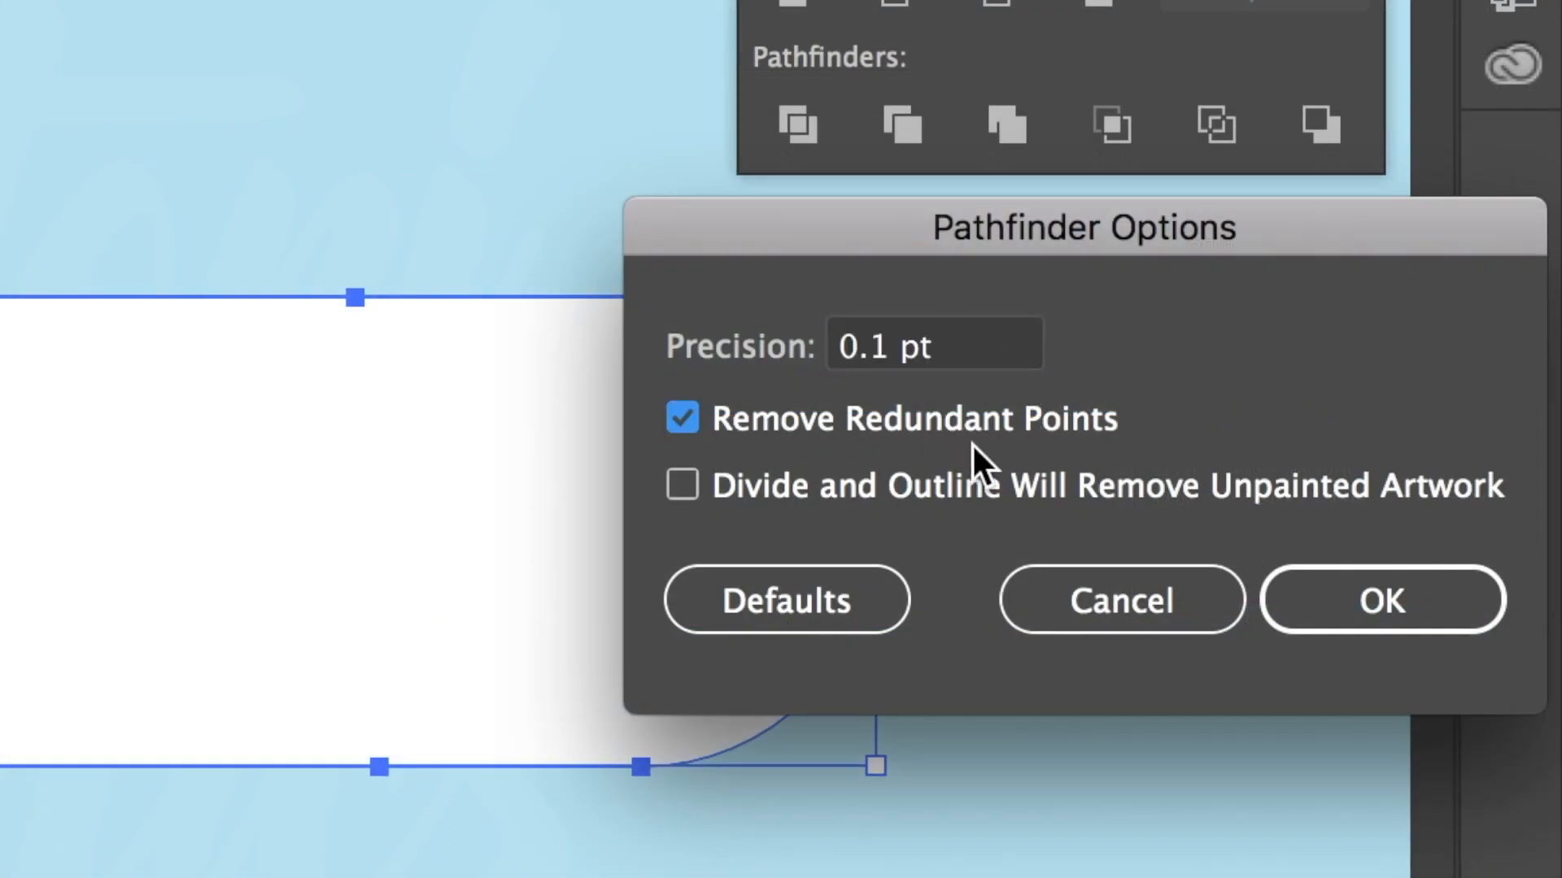
click(1381, 599)
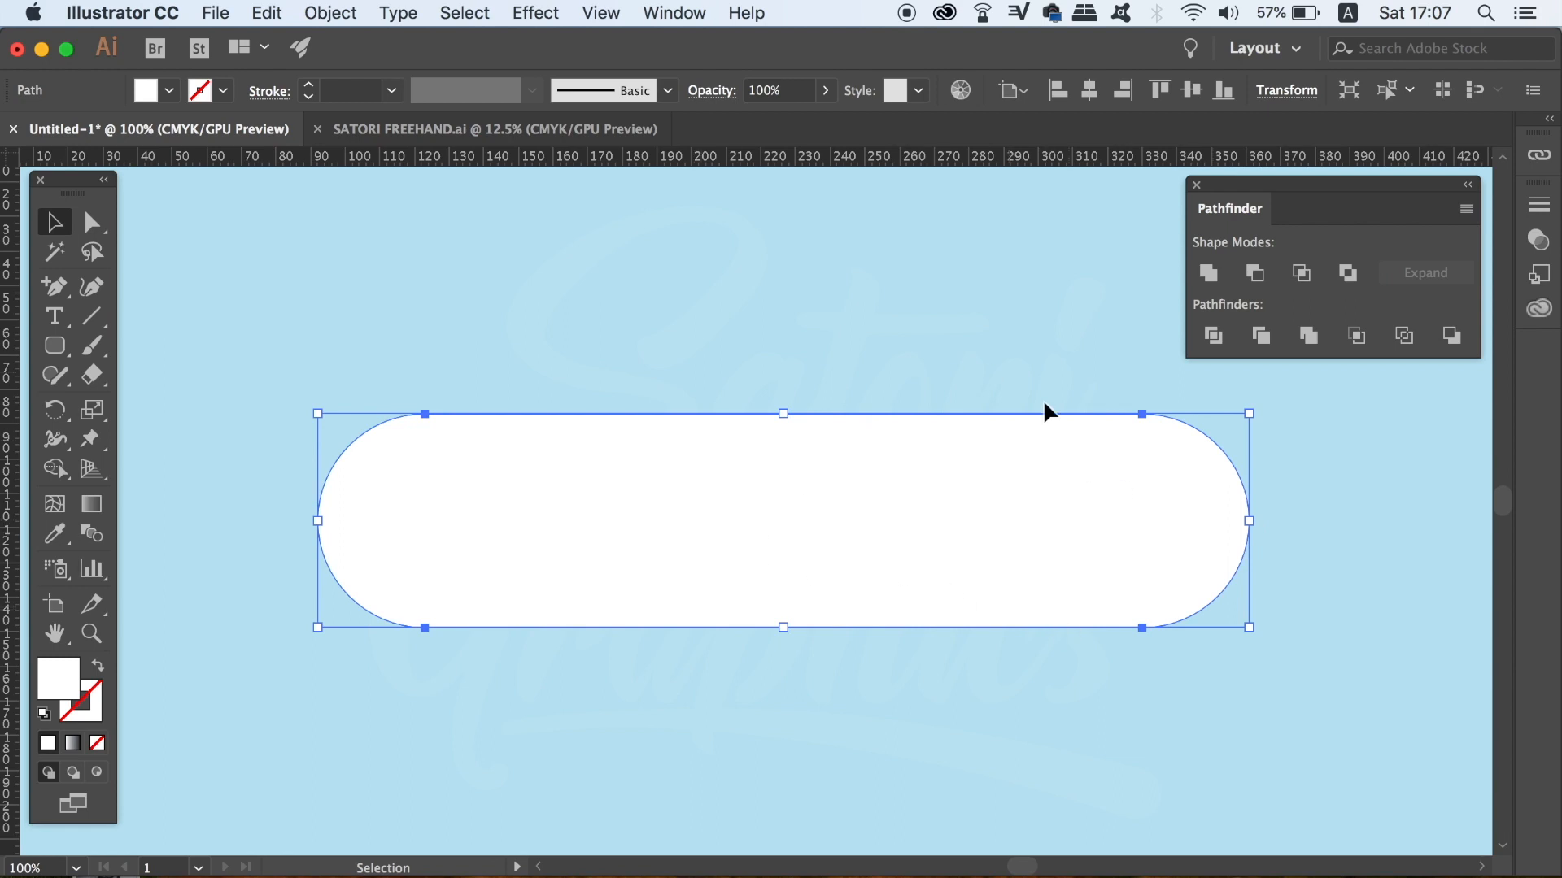
mouse_move(1110, 518)
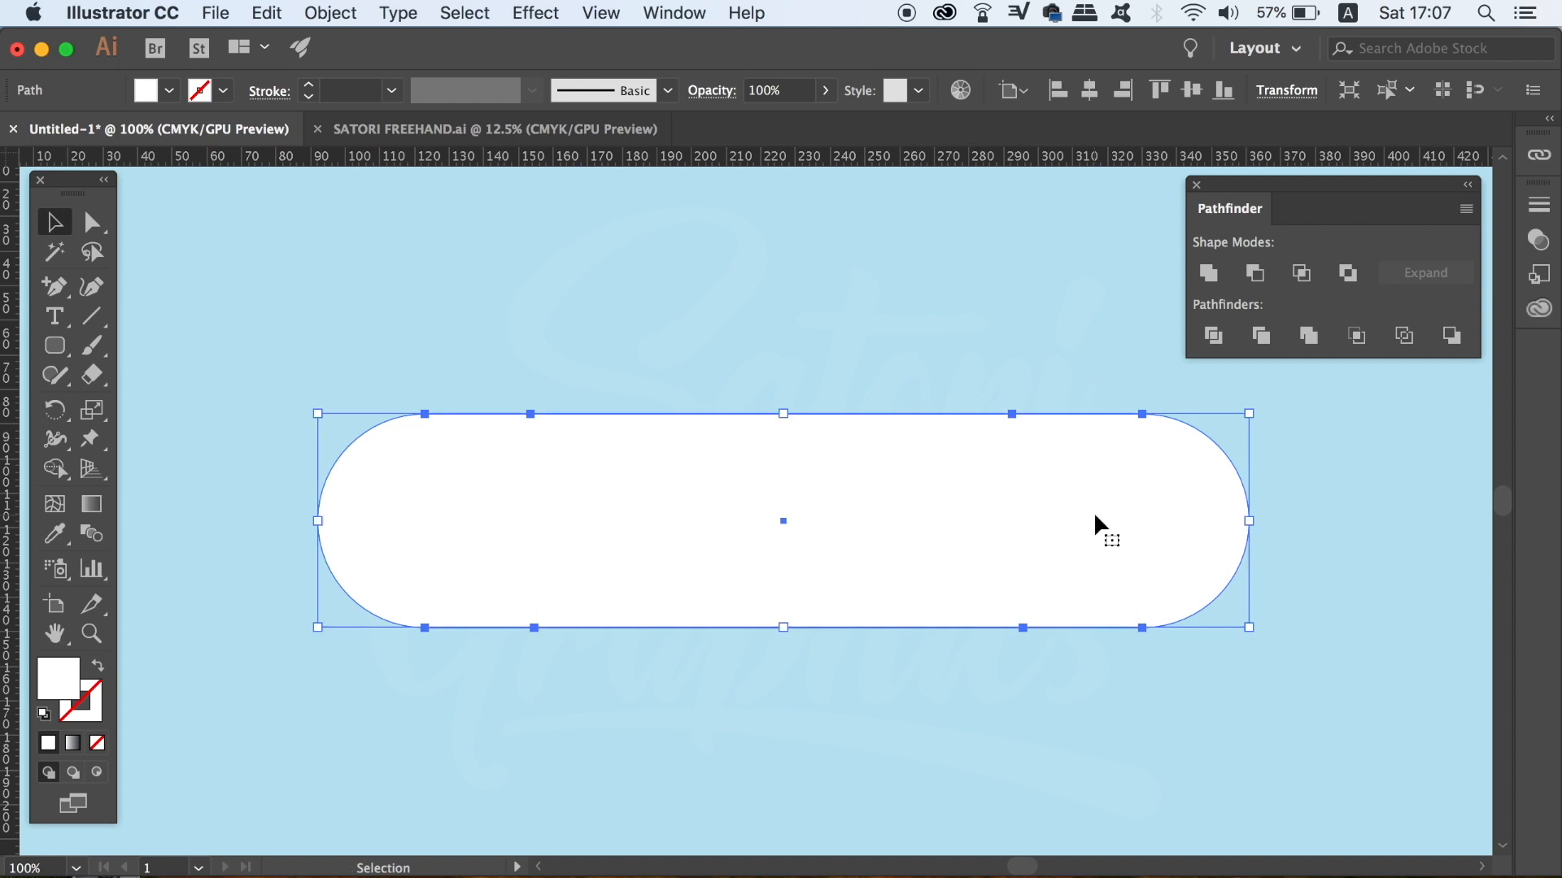
click(1465, 209)
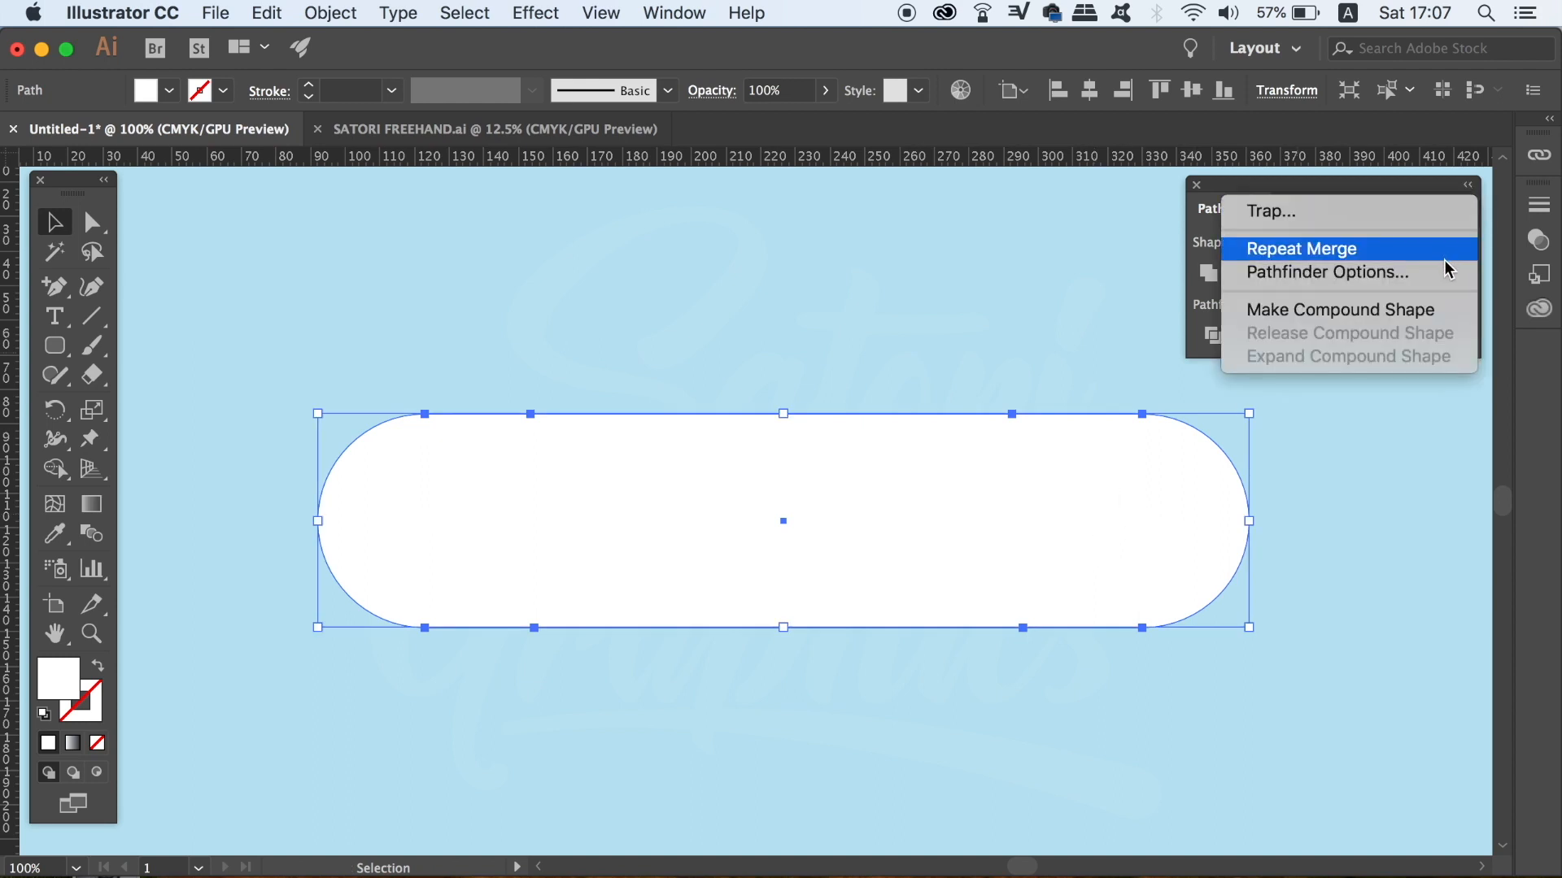
click(1326, 272)
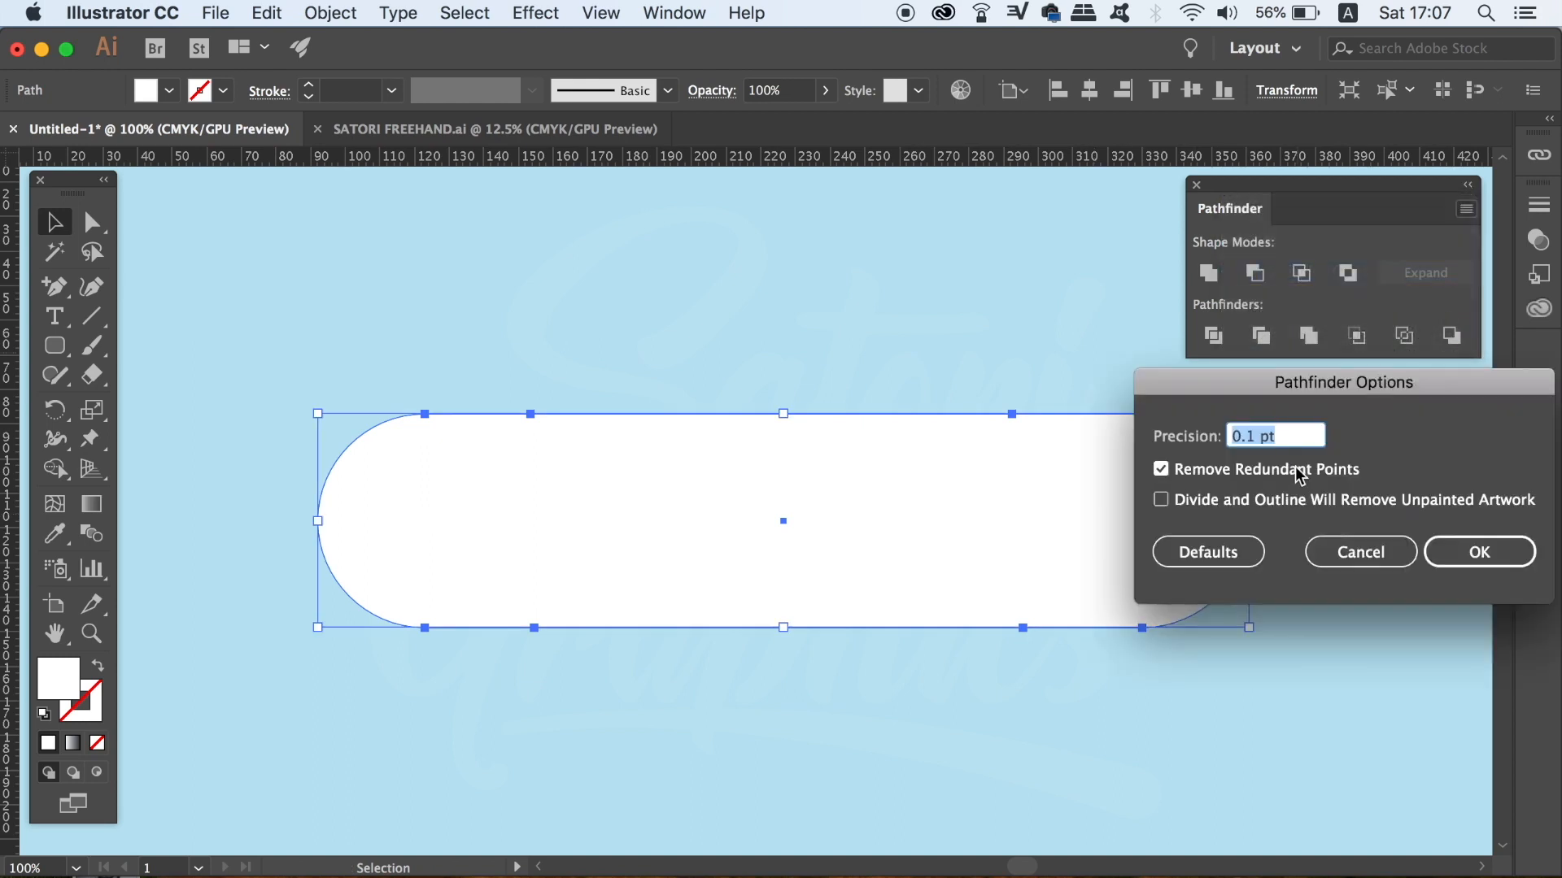
click(1477, 551)
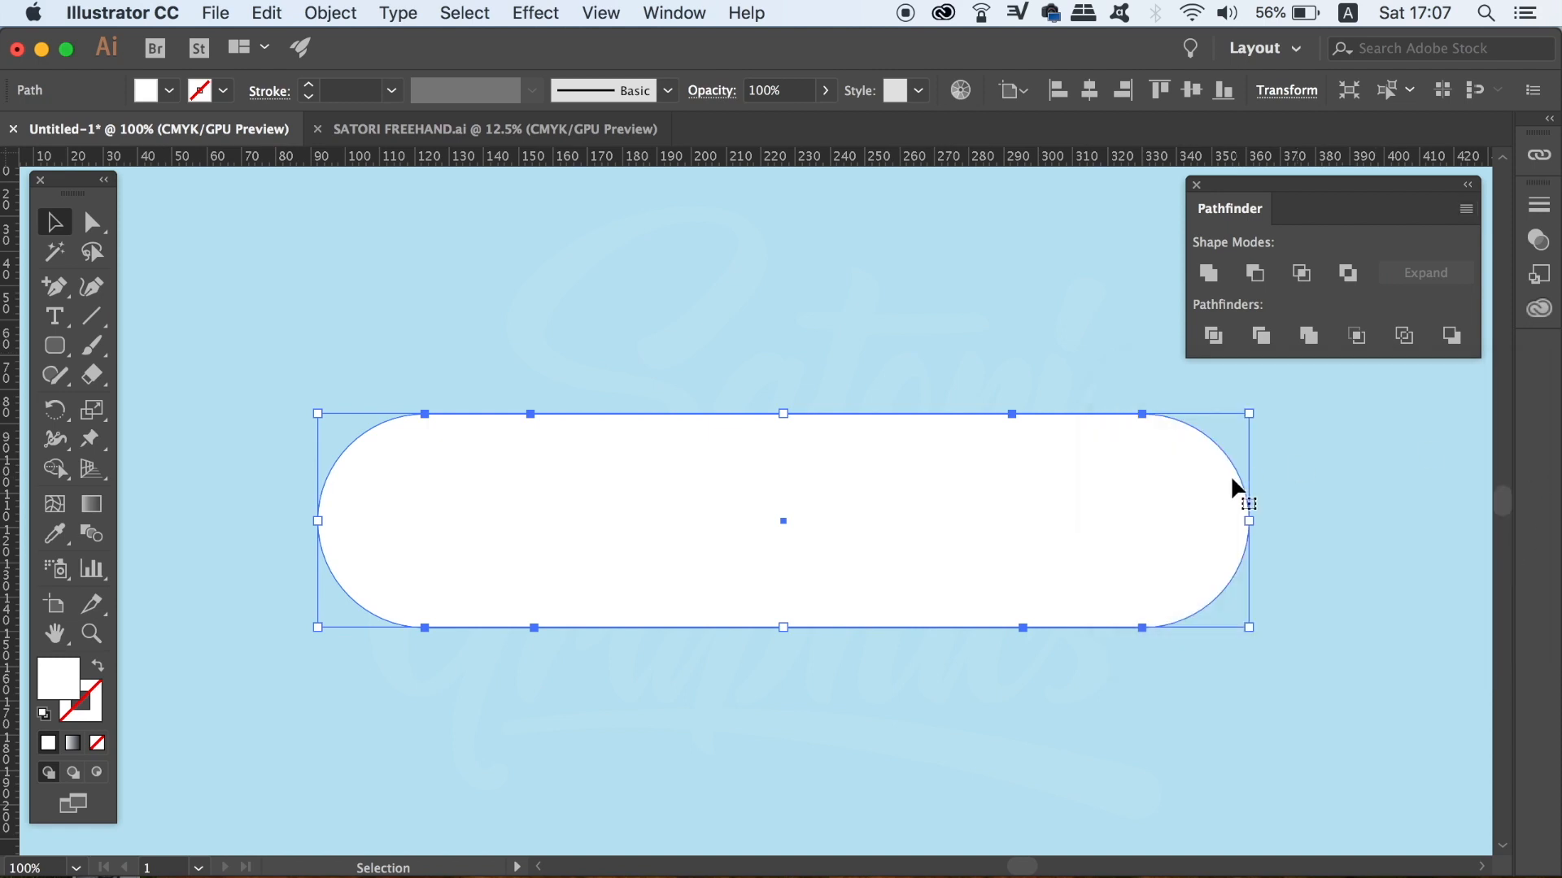
mouse_move(1307, 336)
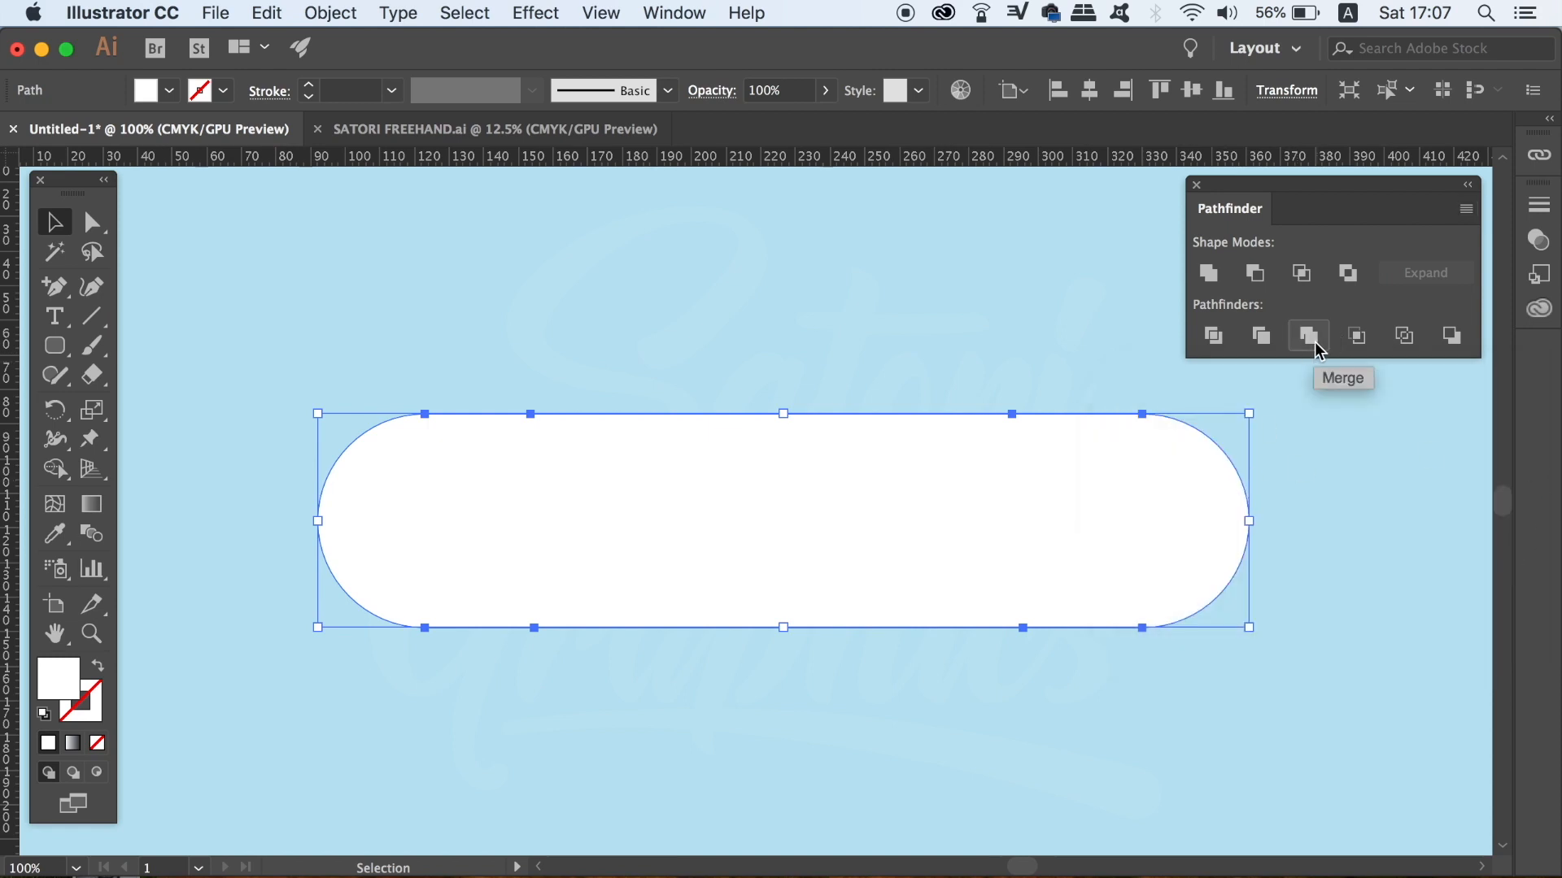
mouse_move(1048, 608)
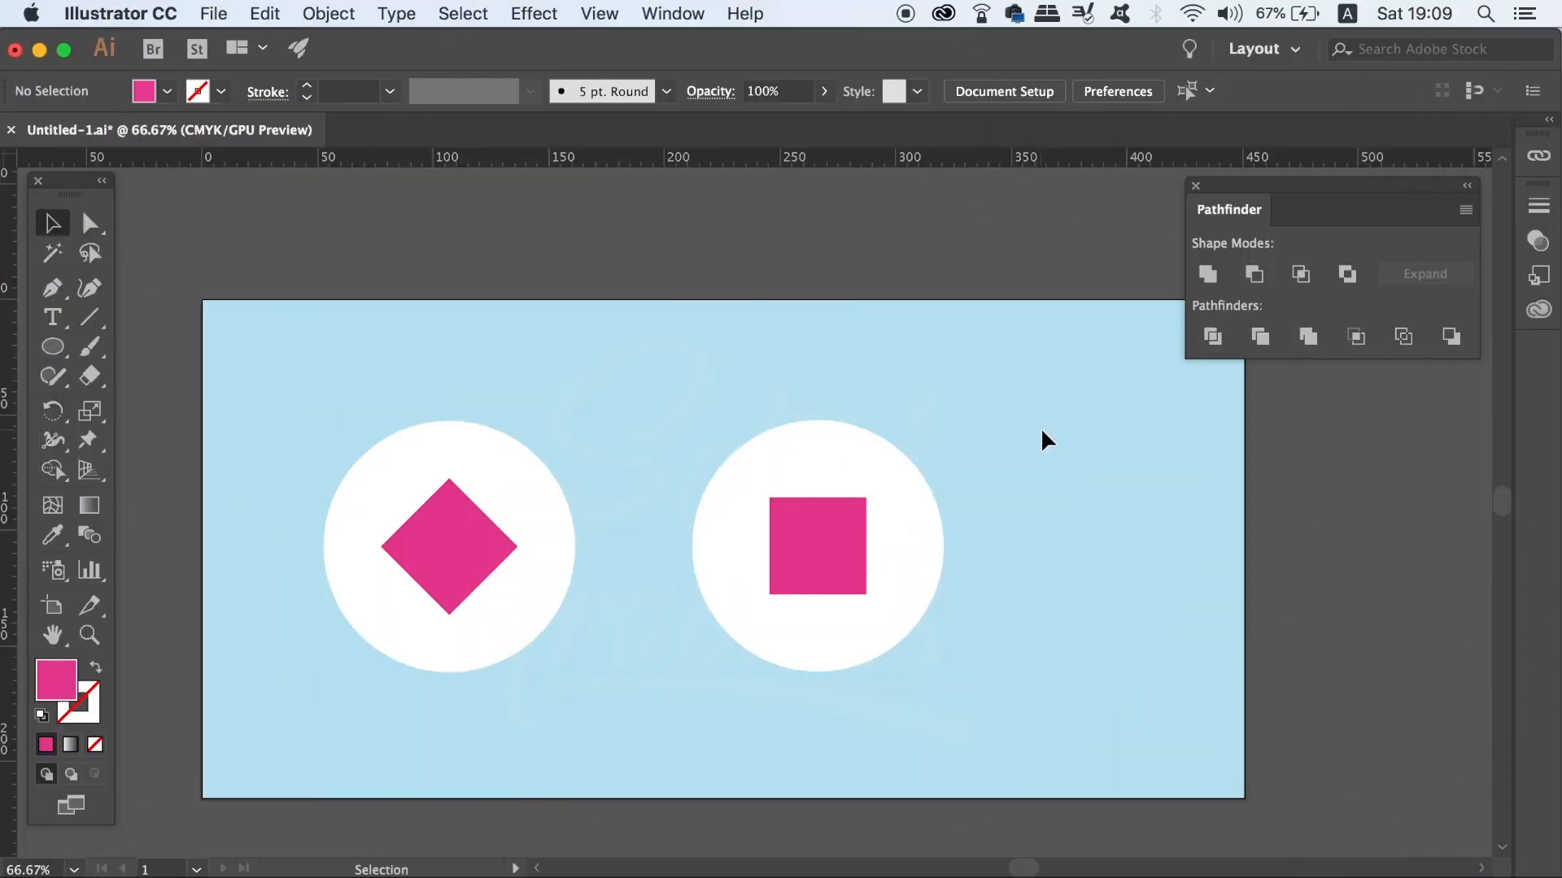
Cut the pink diamond out of the left circle with Minus Front
click(449, 546)
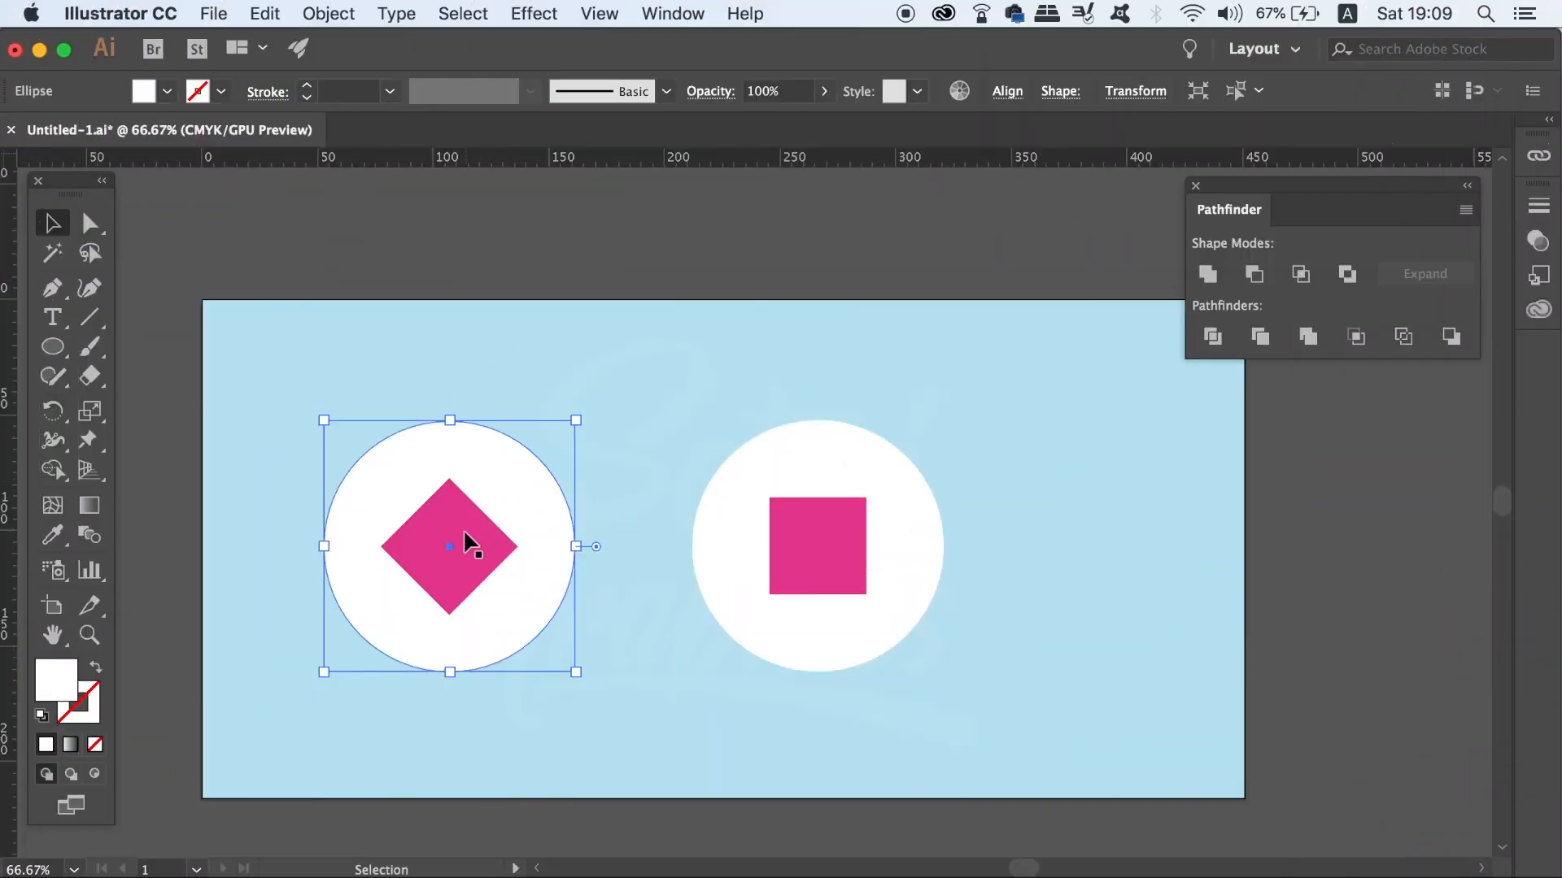
click(478, 387)
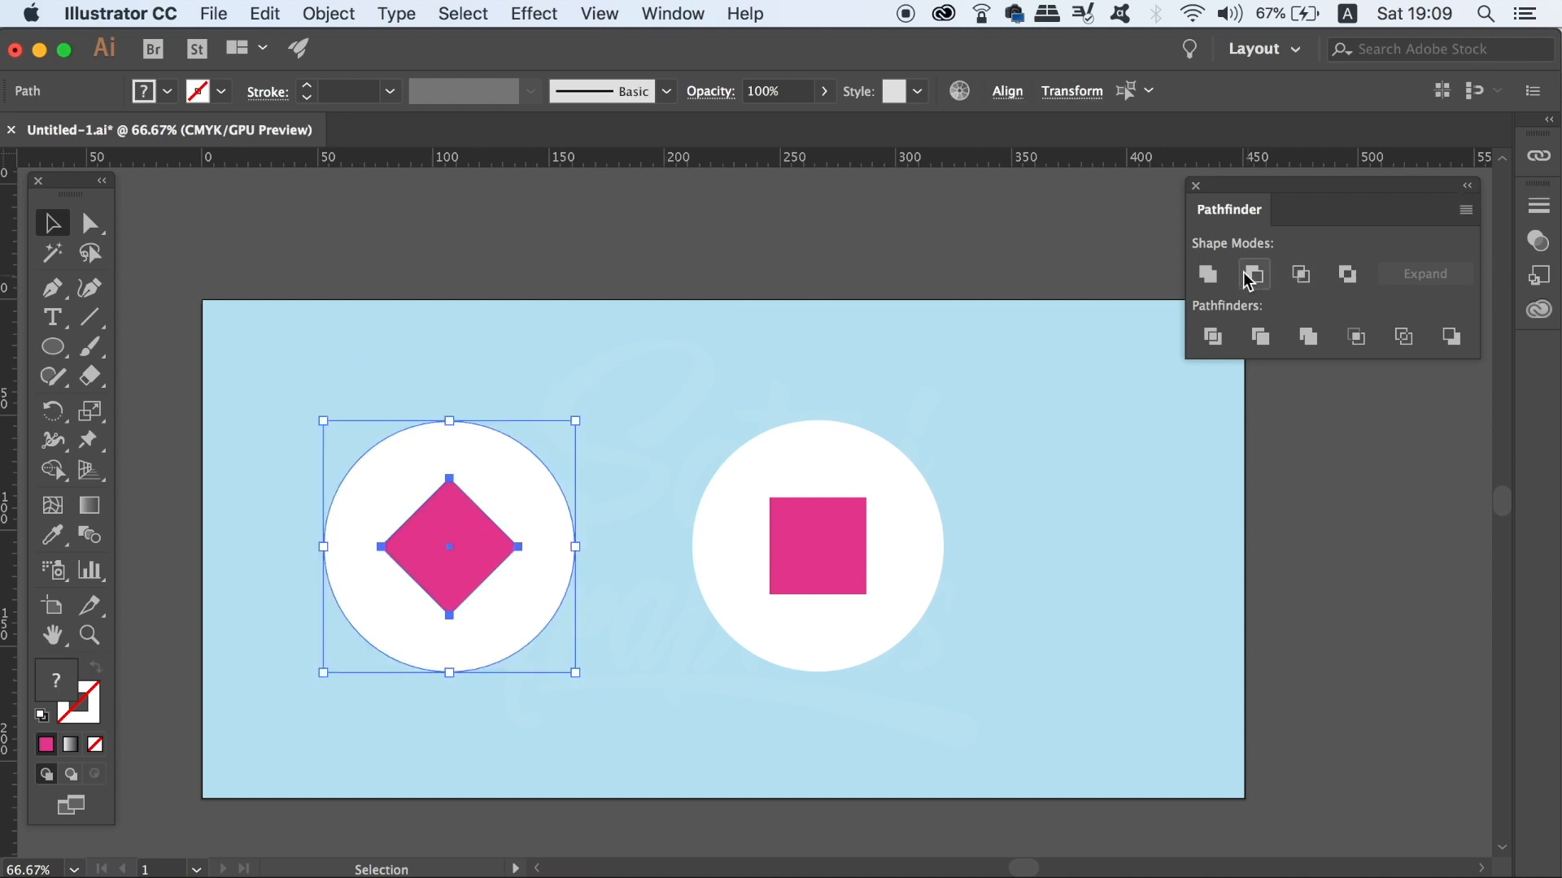
mouse_move(1252, 274)
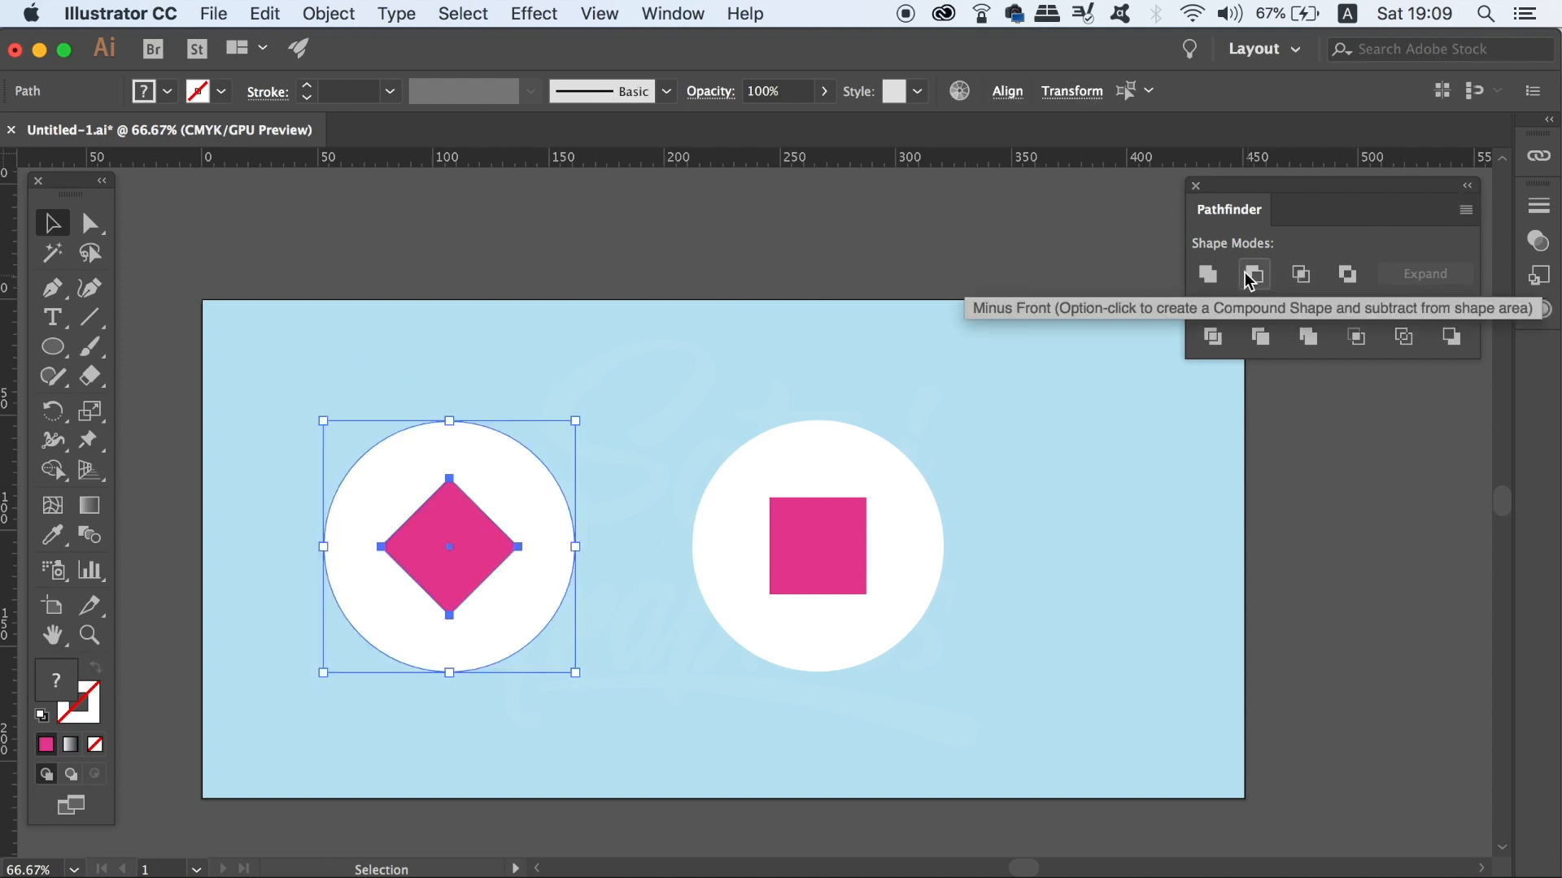
click(1252, 274)
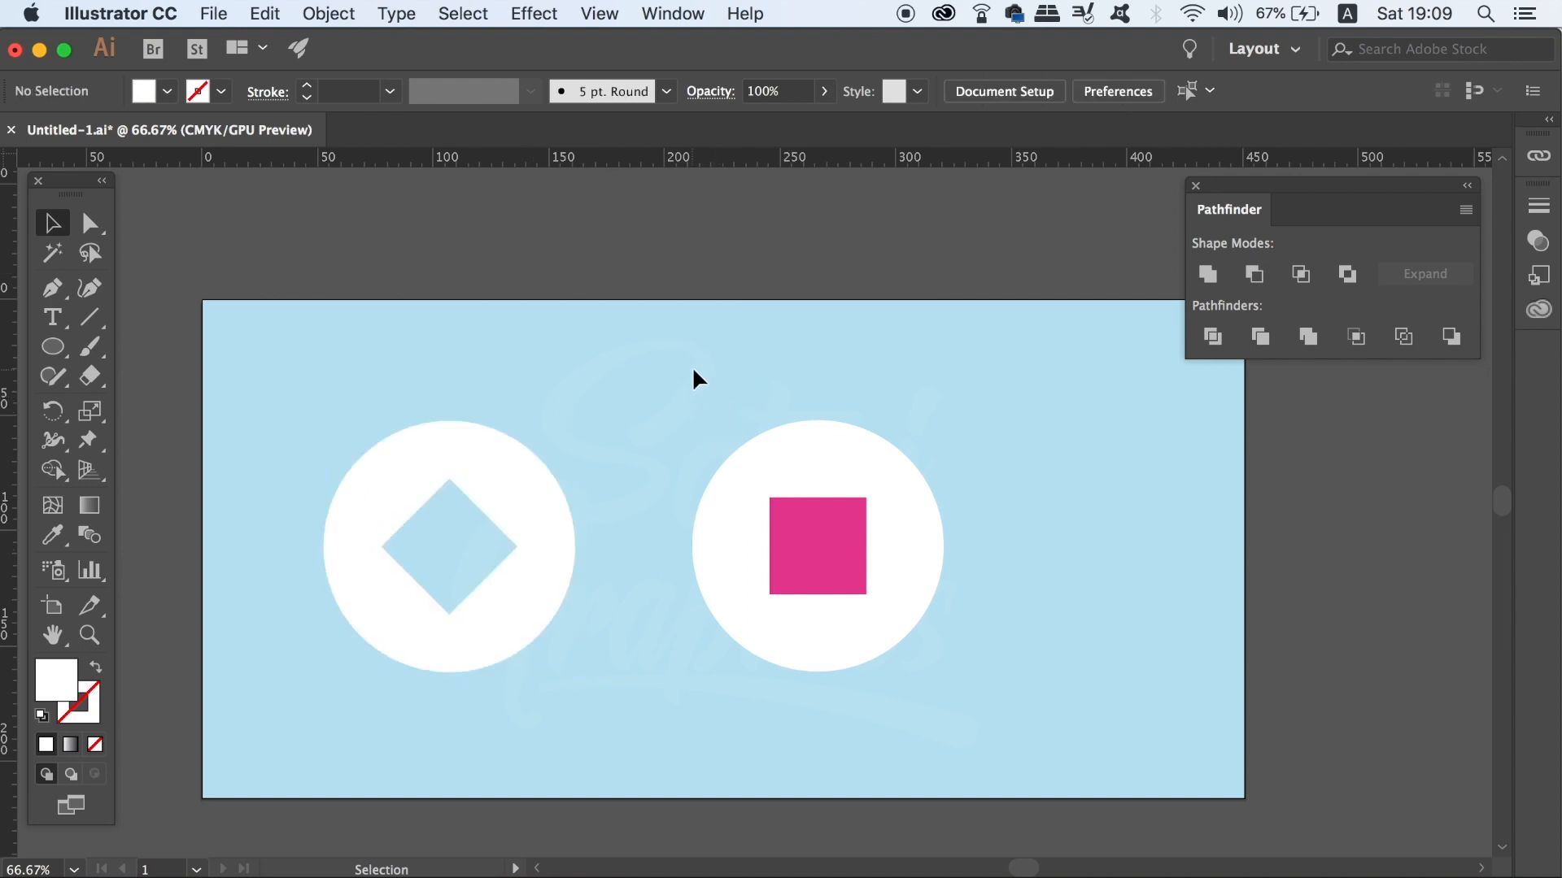
Select the right circle together with its pink square
click(1465, 210)
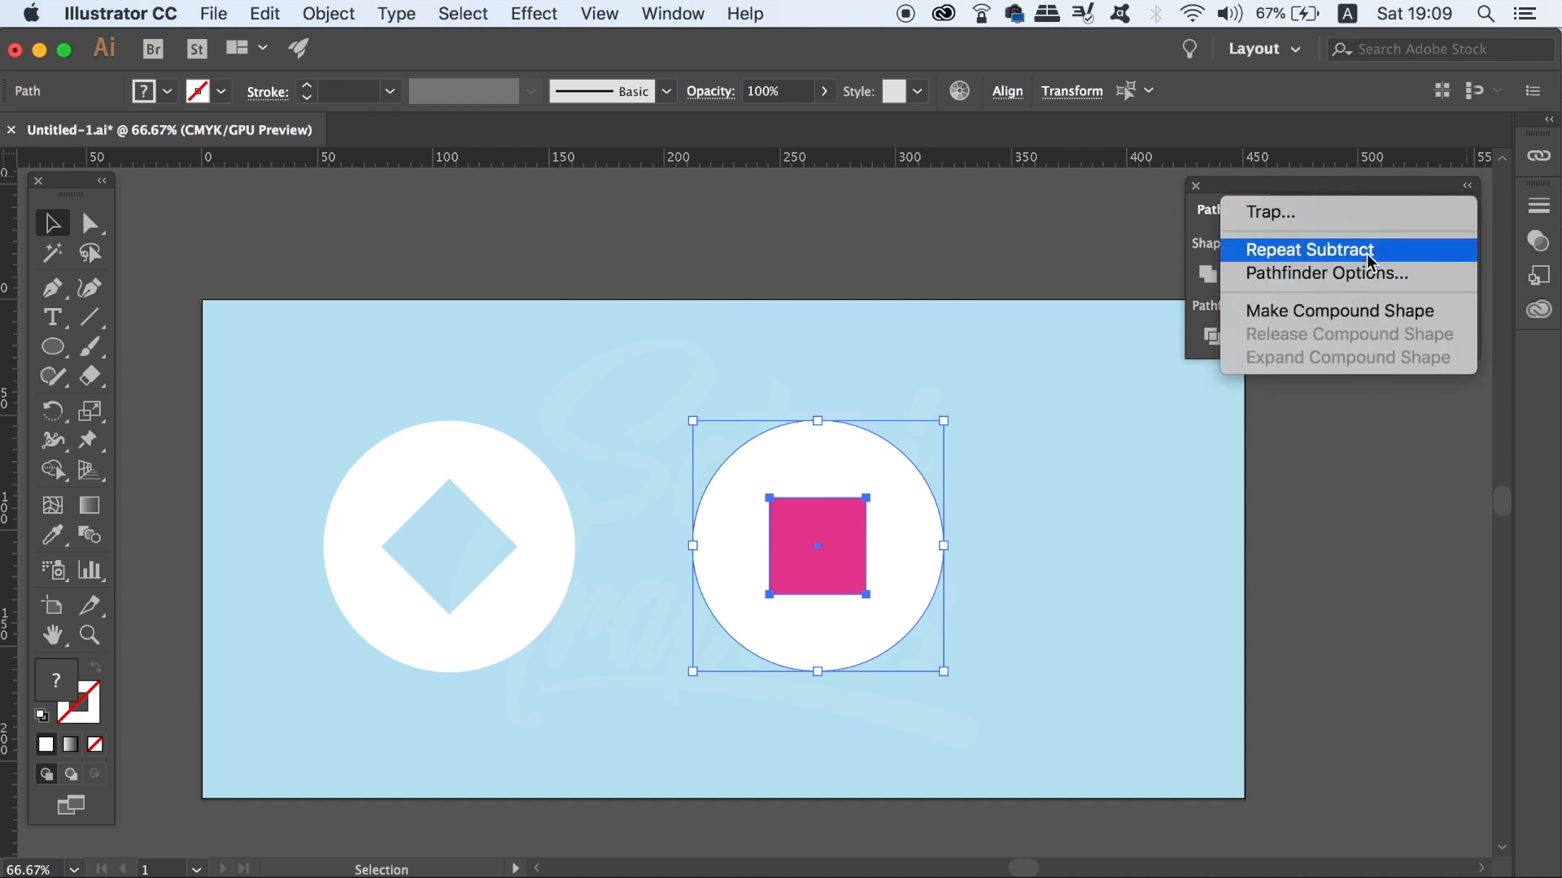
click(1308, 250)
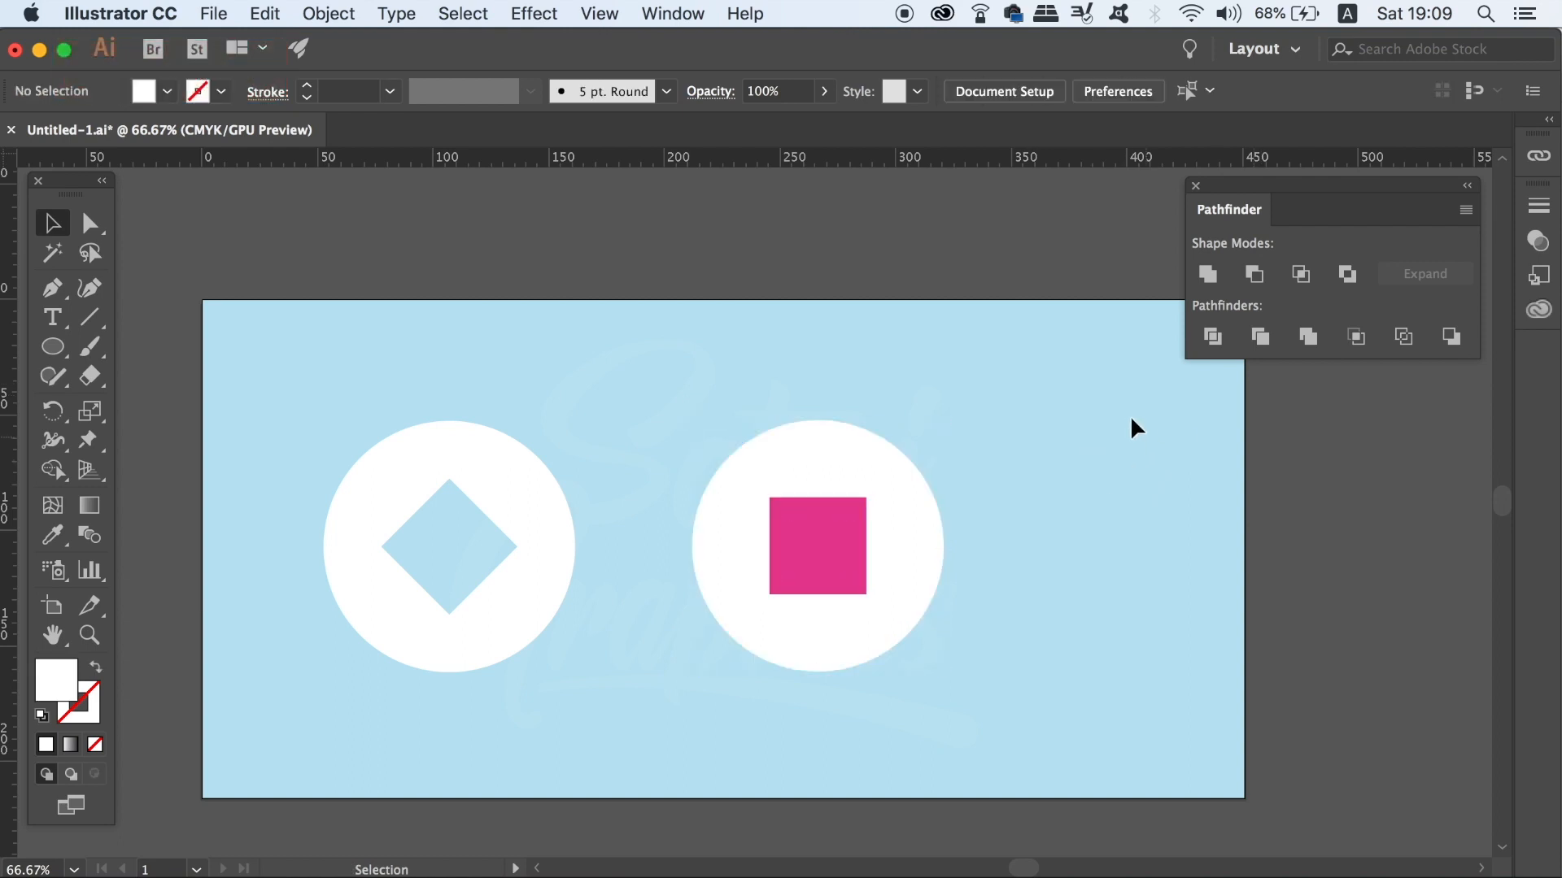
click(816, 546)
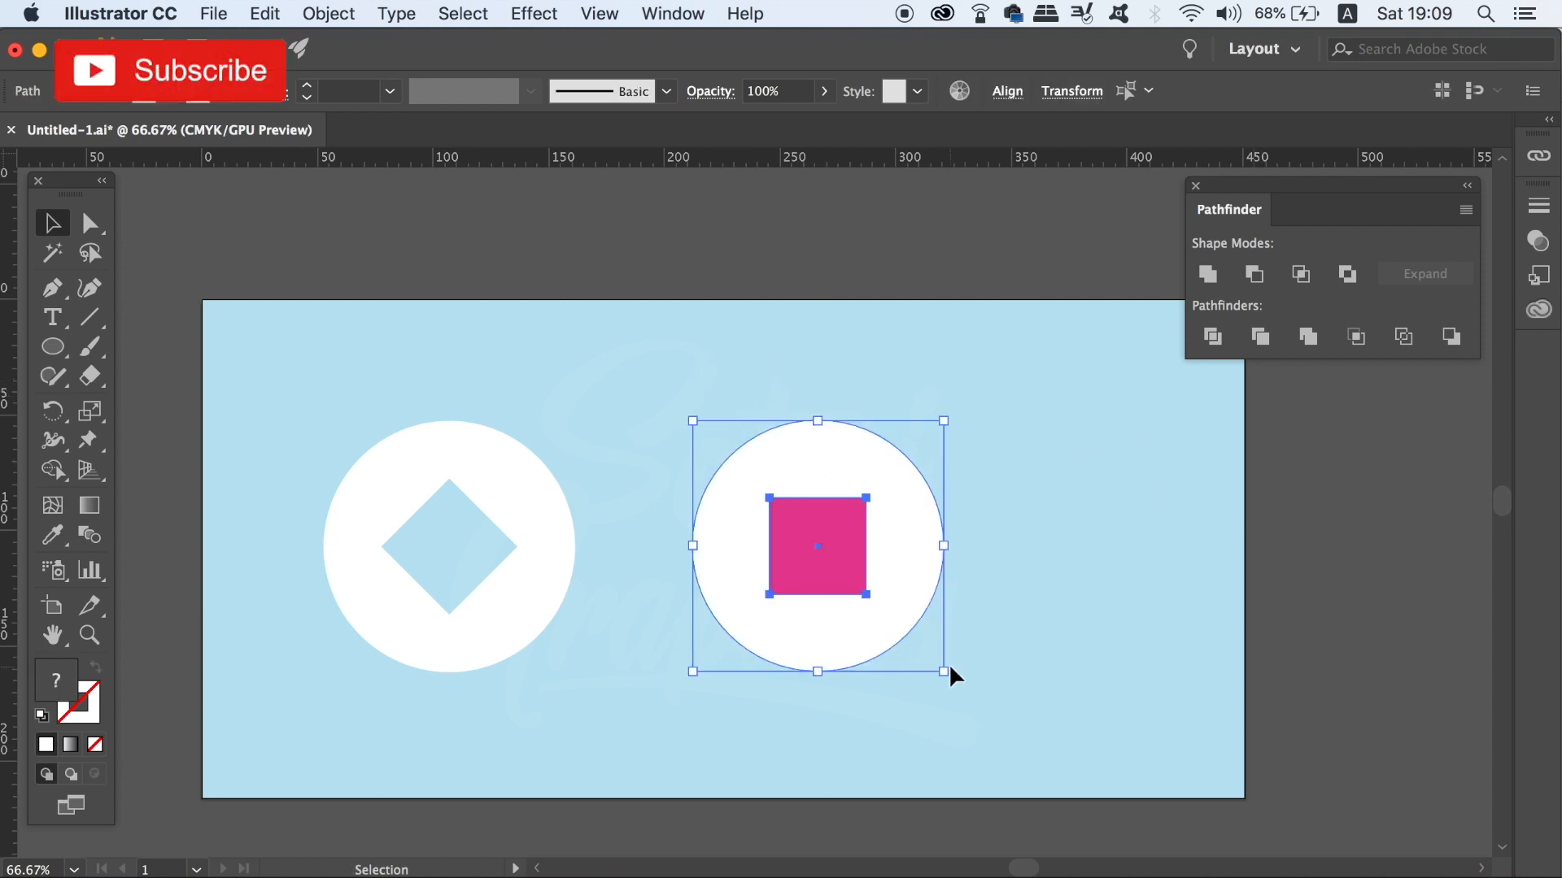